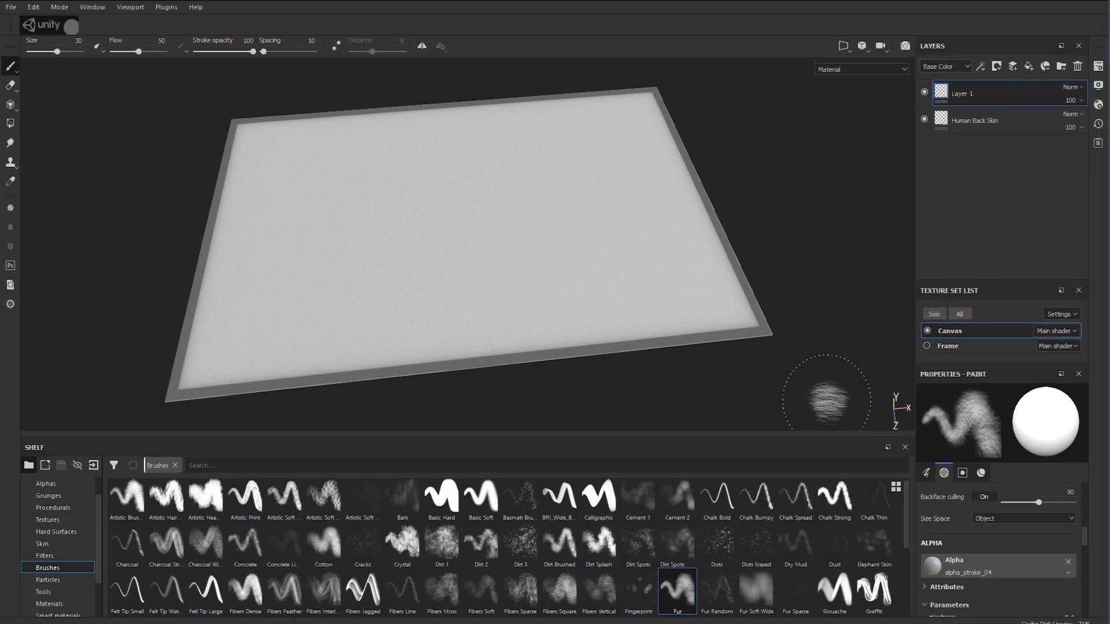
mouse_move(736, 395)
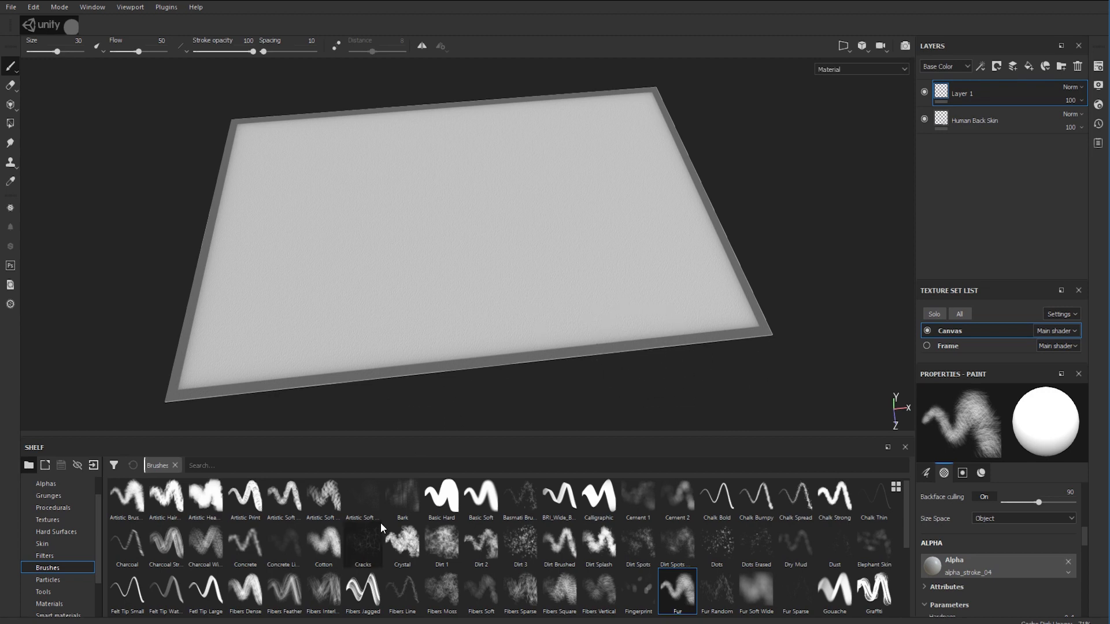
- Test the Ink Splatter and two Hatching shelf brushes with dabs on Layer 1
scroll("down", 3)
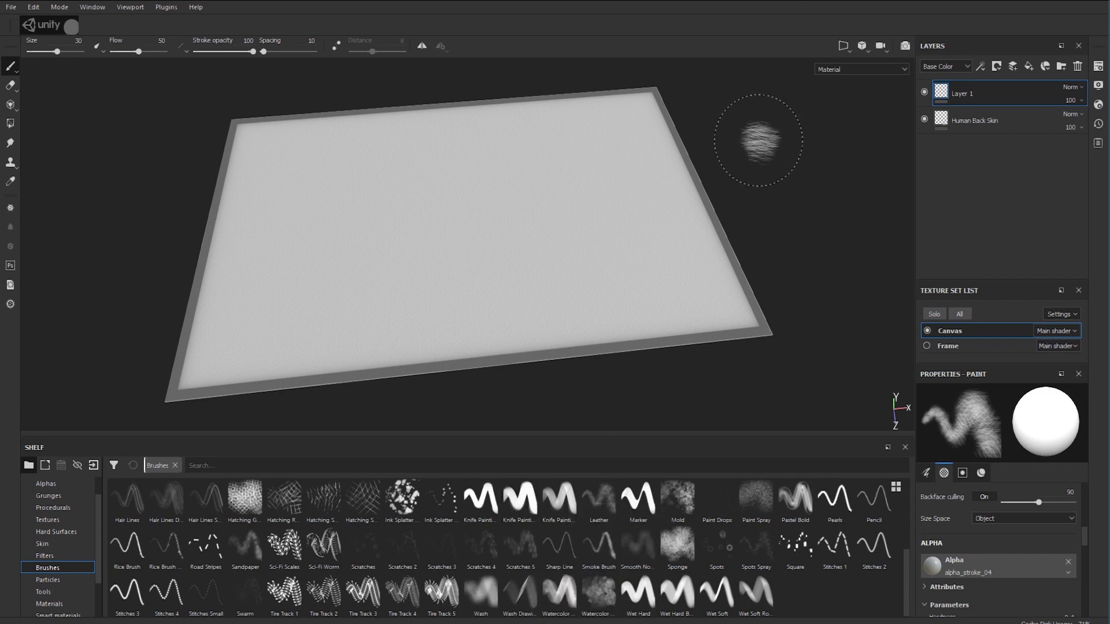
mouse_move(772, 169)
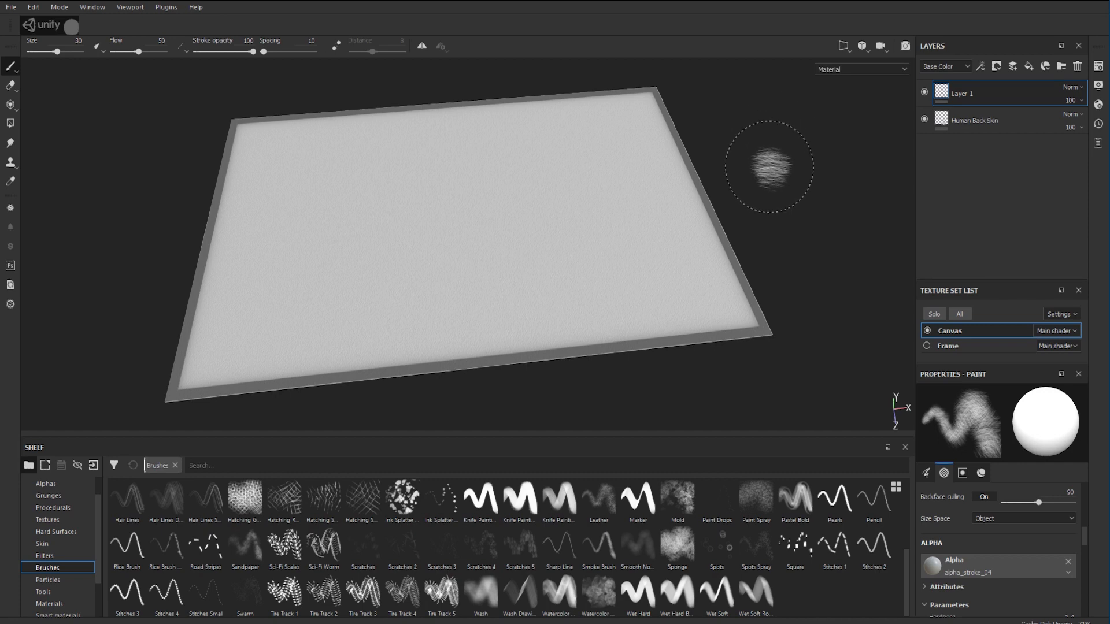
mouse_move(773, 222)
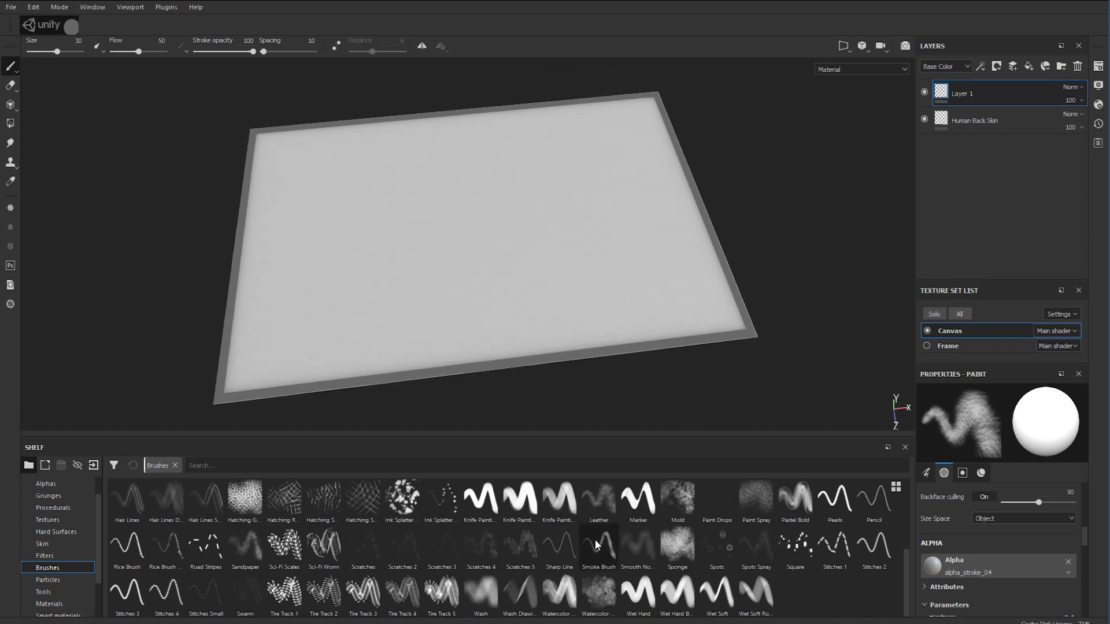
left_click(402, 501)
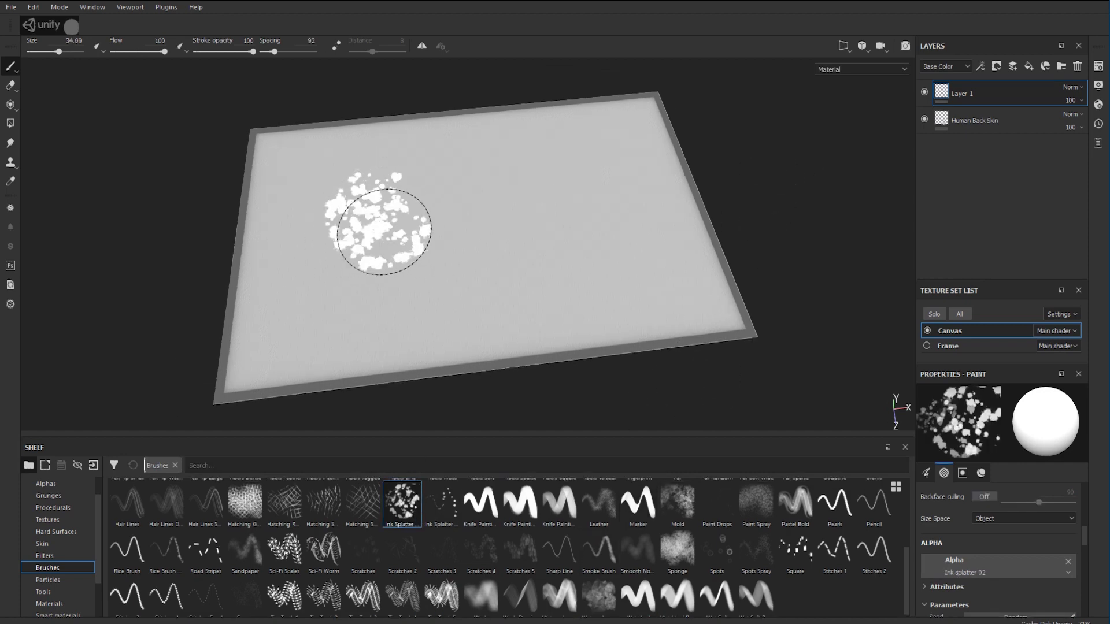
left_click(245, 505)
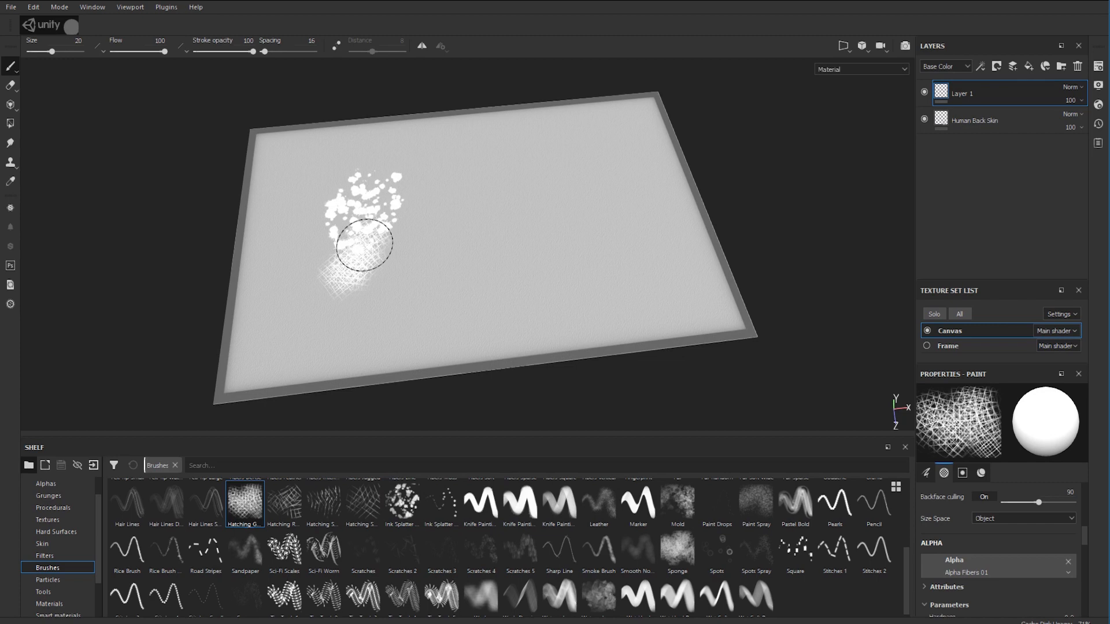
left_click(284, 504)
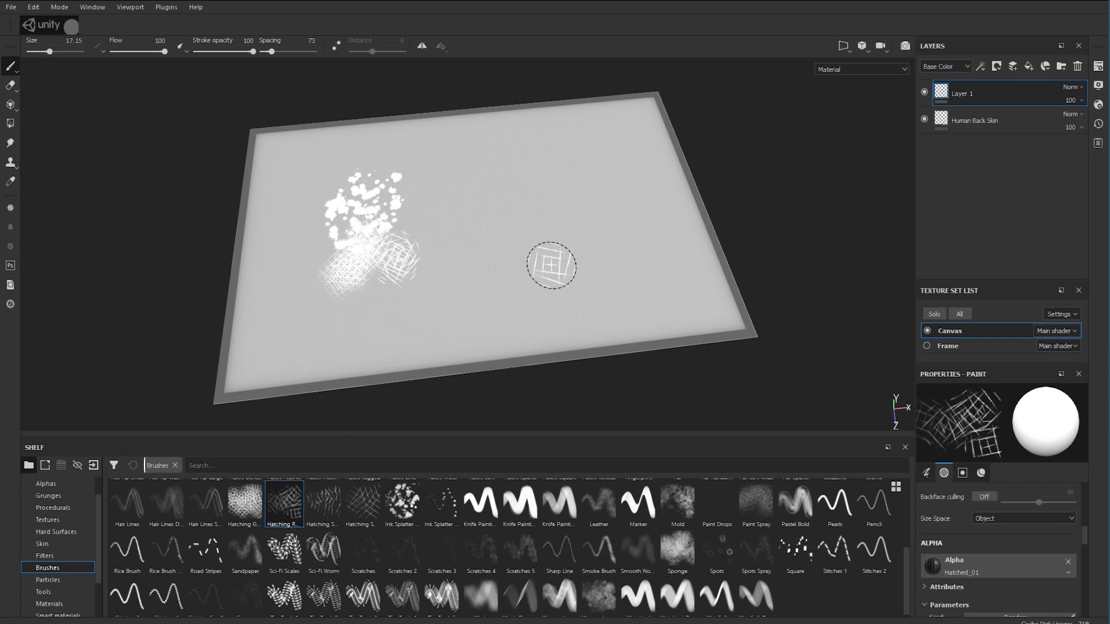
mouse_move(485, 123)
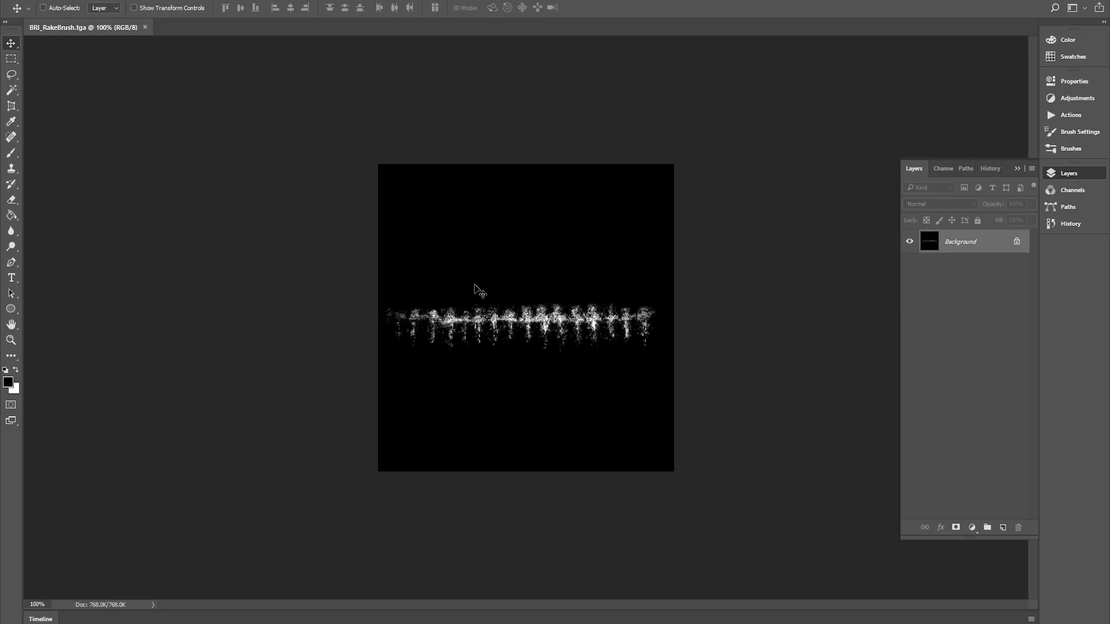
mouse_move(350, 300)
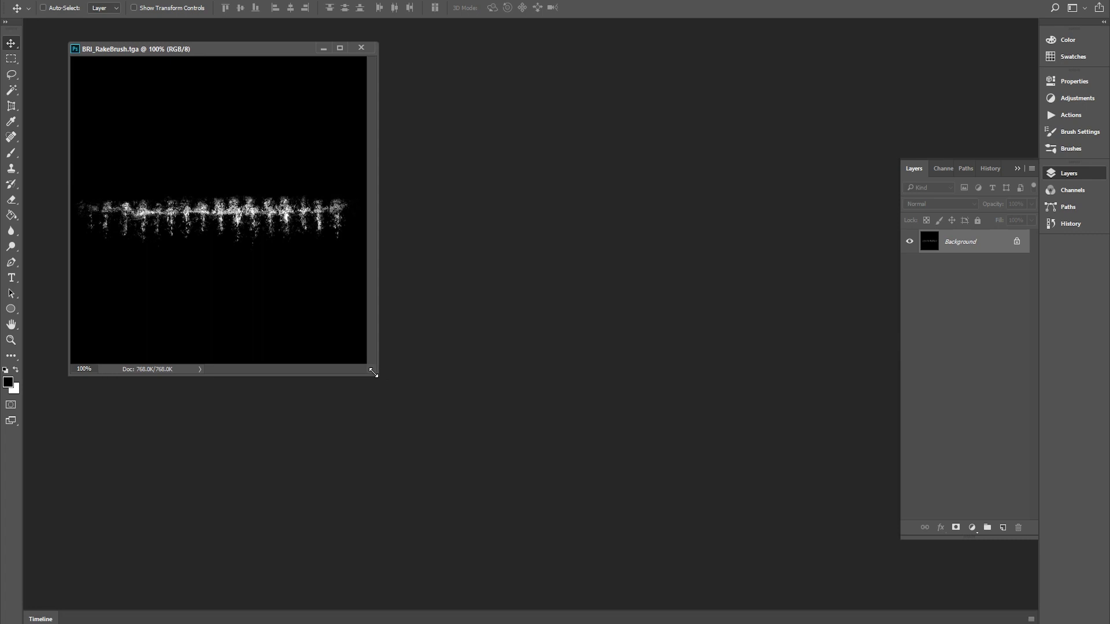
- Float the BRI_RakeBrush.tga document window and centre it on the Photoshop workspace
left_click_drag(134, 48, 550, 72)
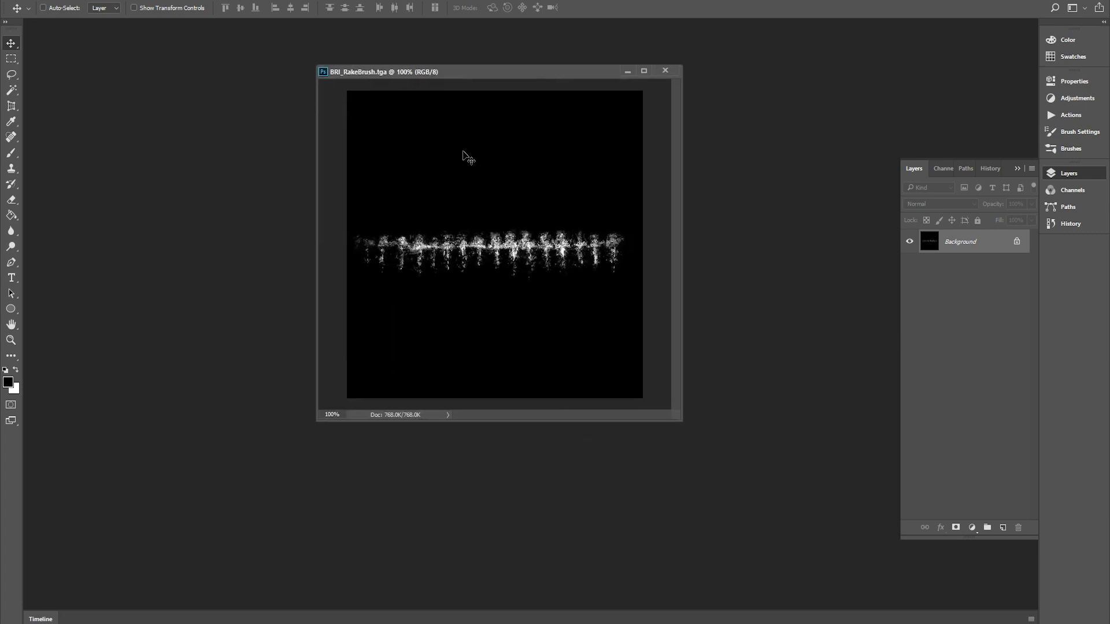
mouse_move(464, 150)
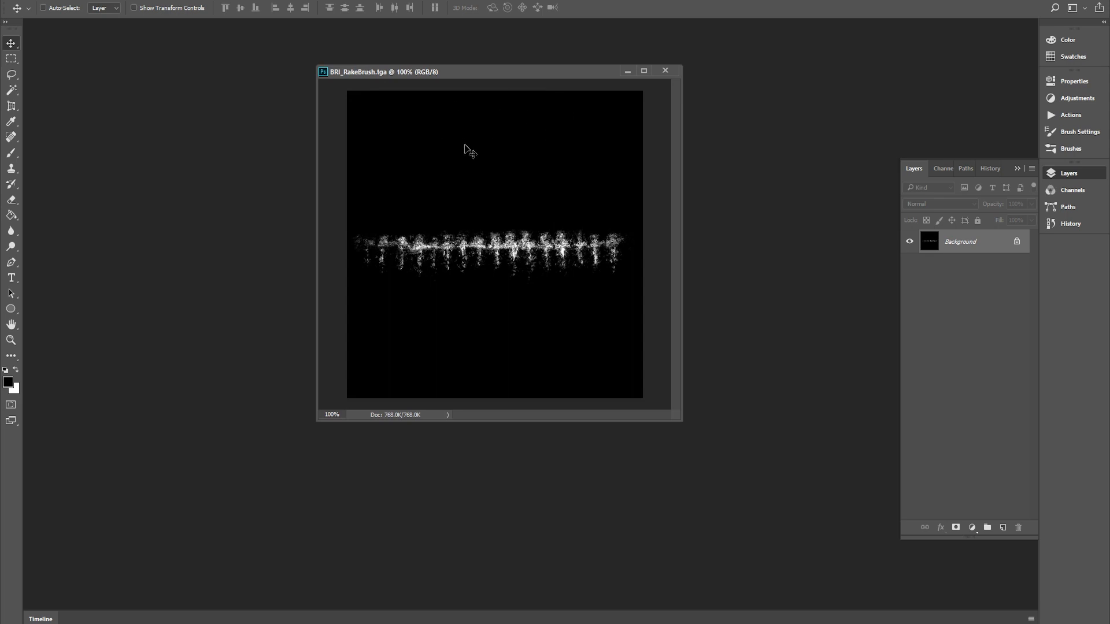
mouse_move(554, 246)
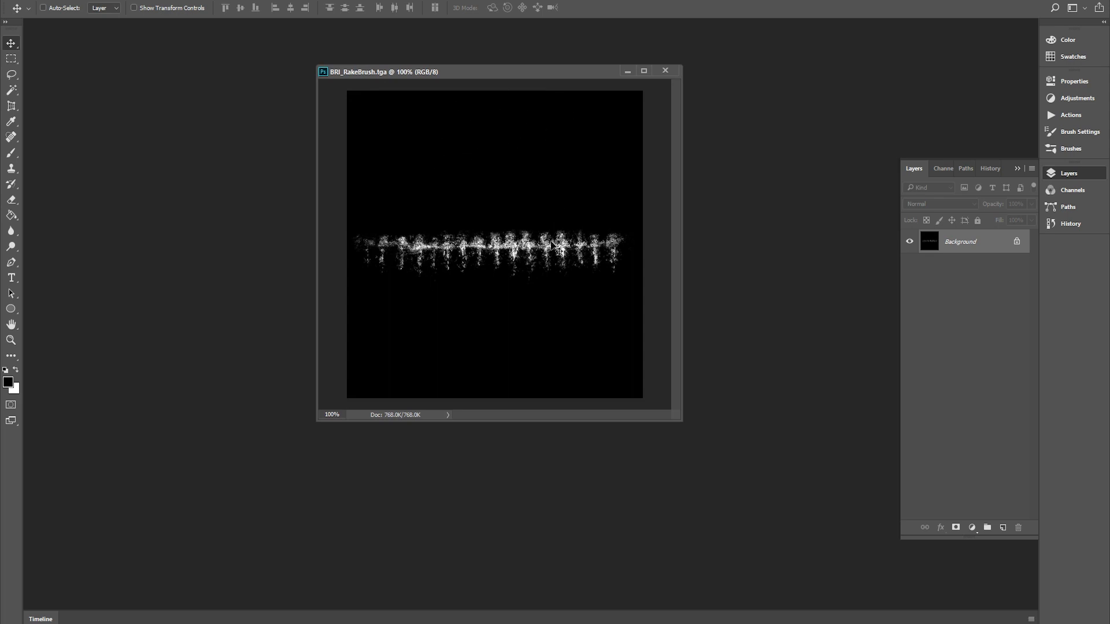
mouse_move(397, 136)
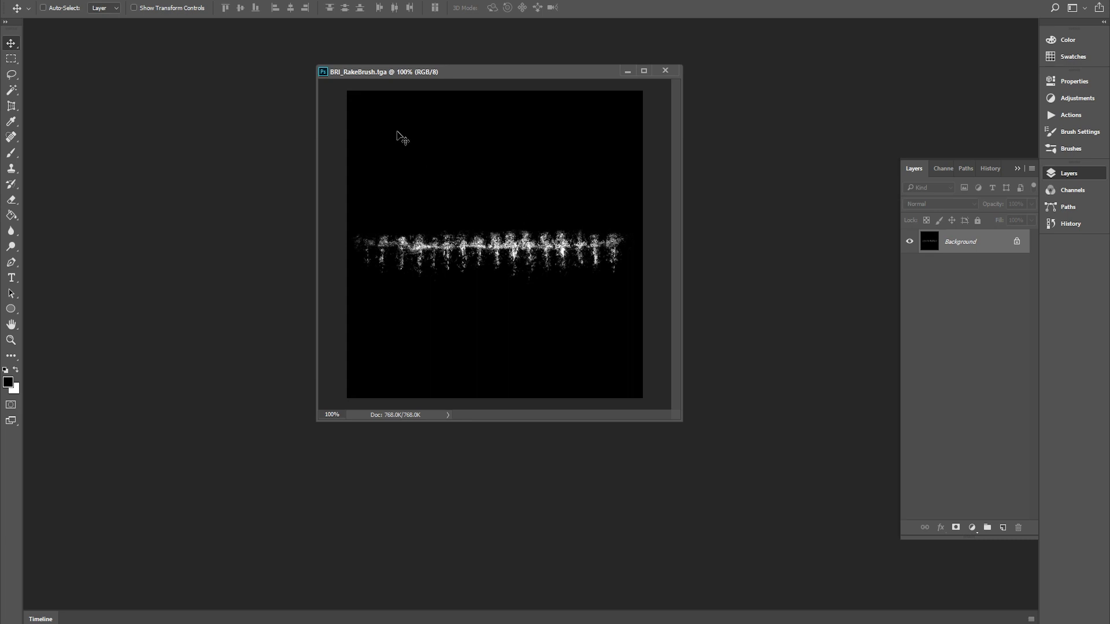
mouse_move(362, 74)
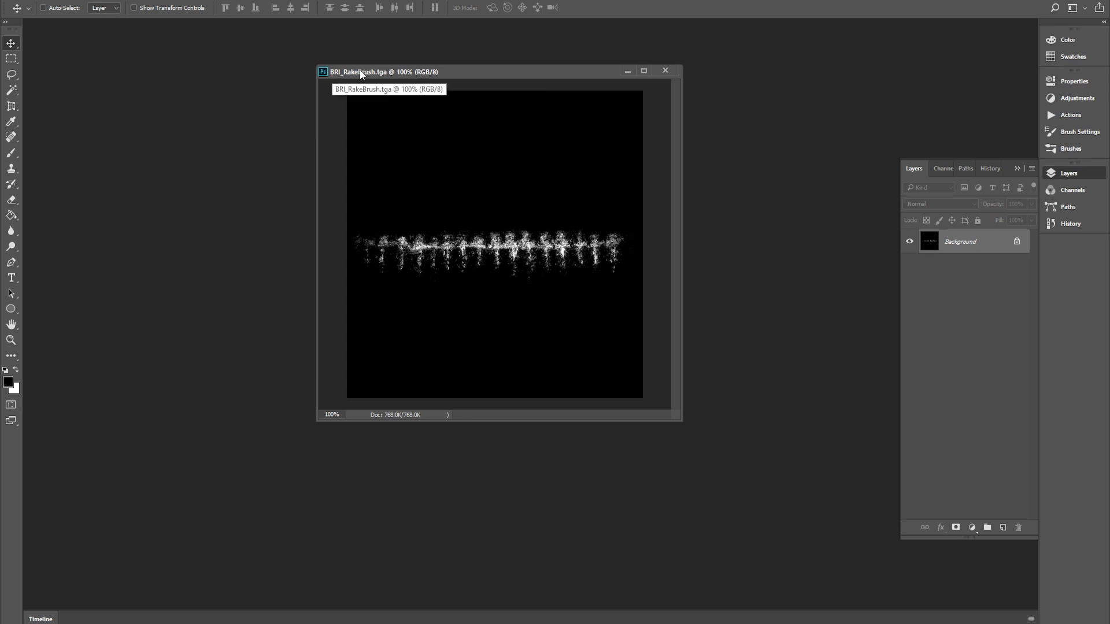
left_click_drag(361, 72, 536, 67)
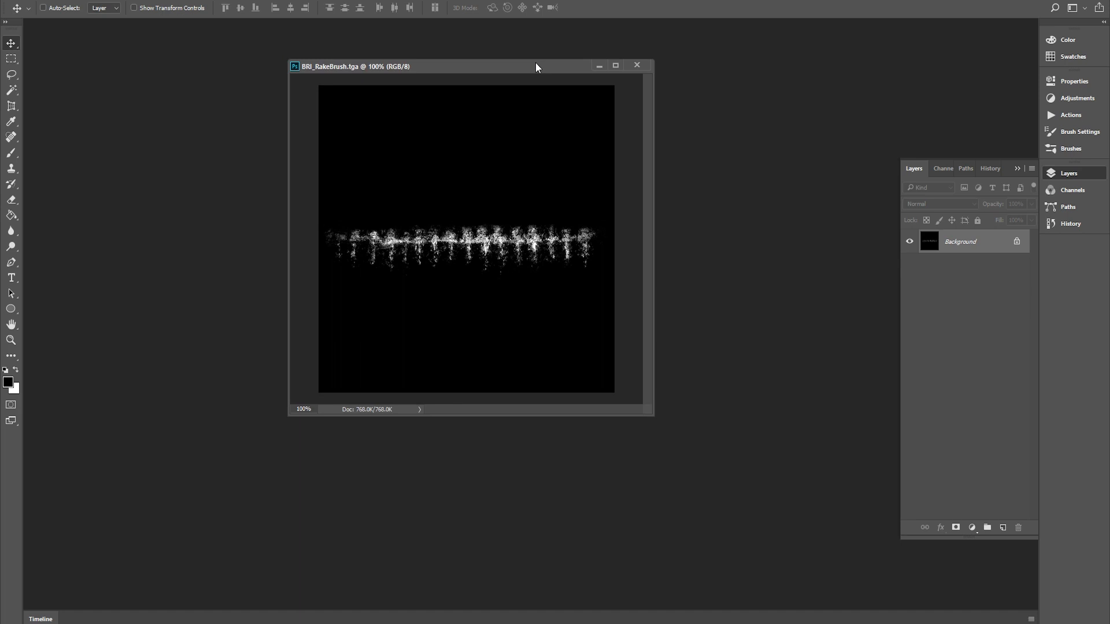
mouse_move(534, 189)
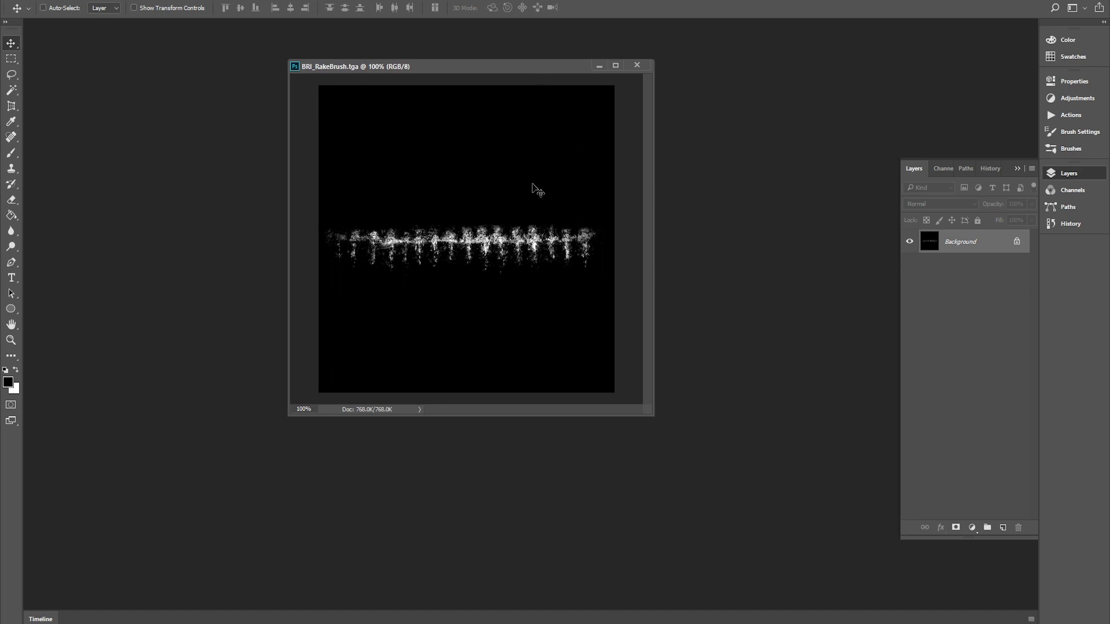
mouse_move(331, 68)
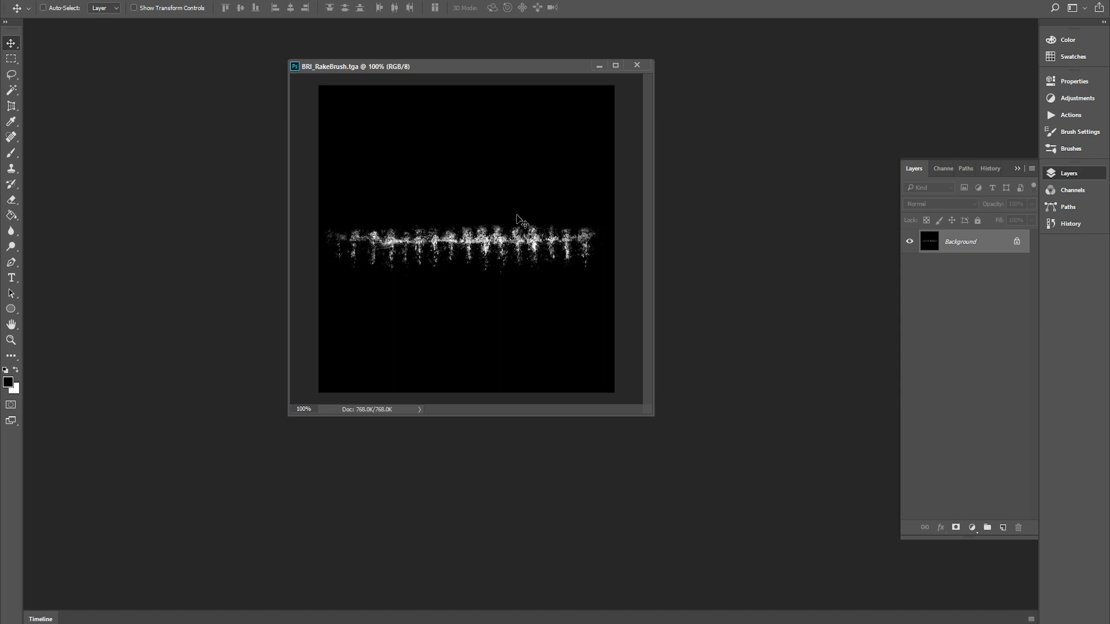
mouse_move(351, 72)
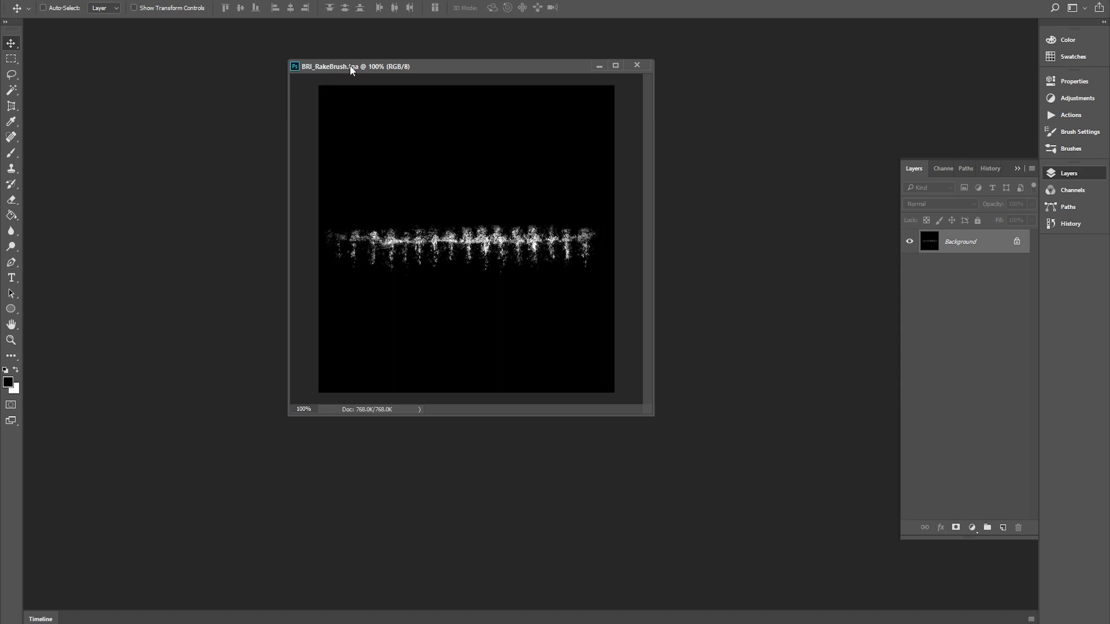
mouse_move(603, 85)
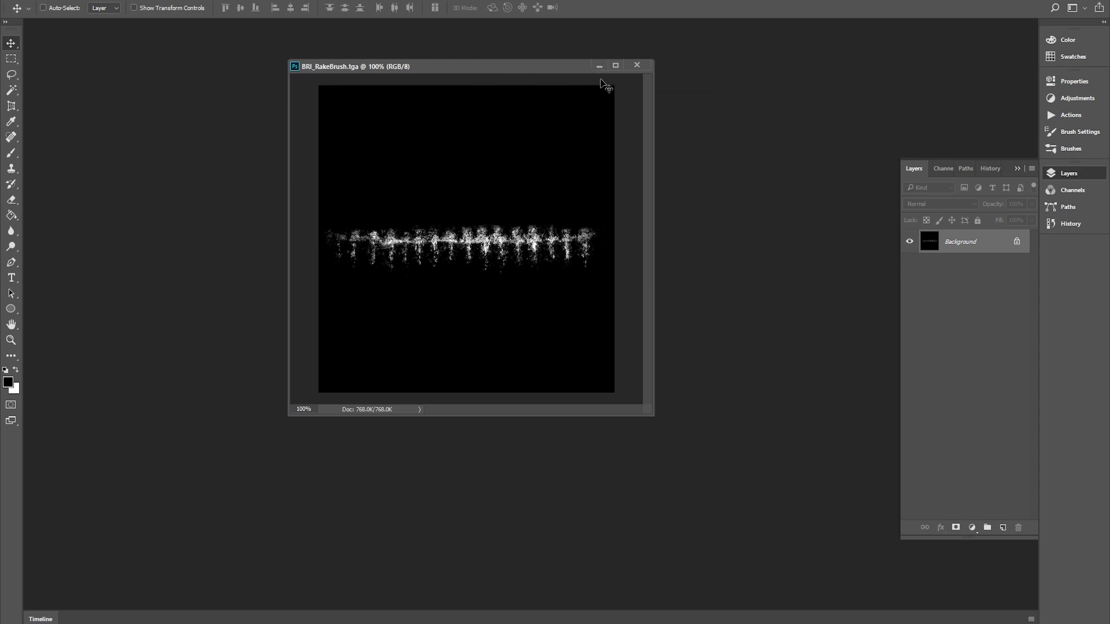
mouse_move(400, 190)
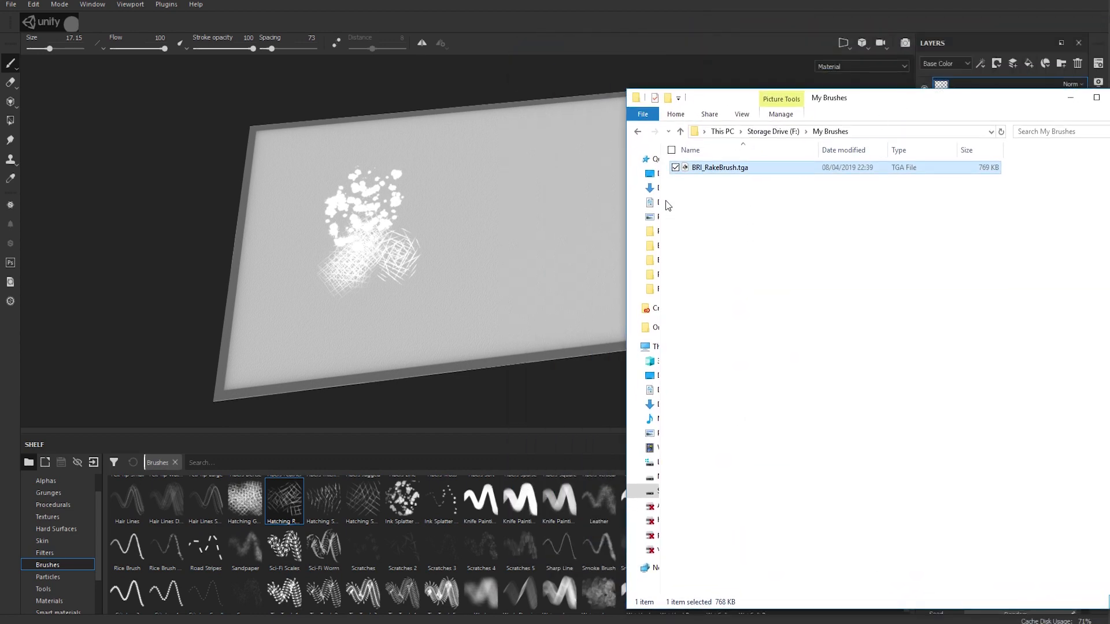
mouse_move(620, 296)
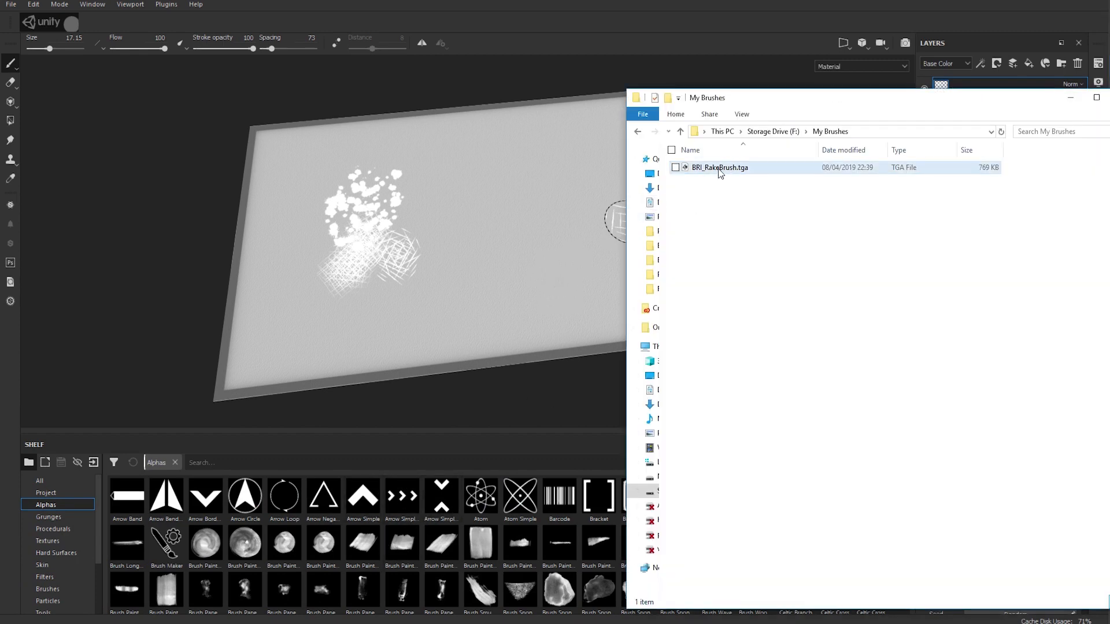
- Drag BRI_RakeBrush.tga from the My Brushes folder onto the Substance Painter shelf
left_click_drag(721, 167, 573, 411)
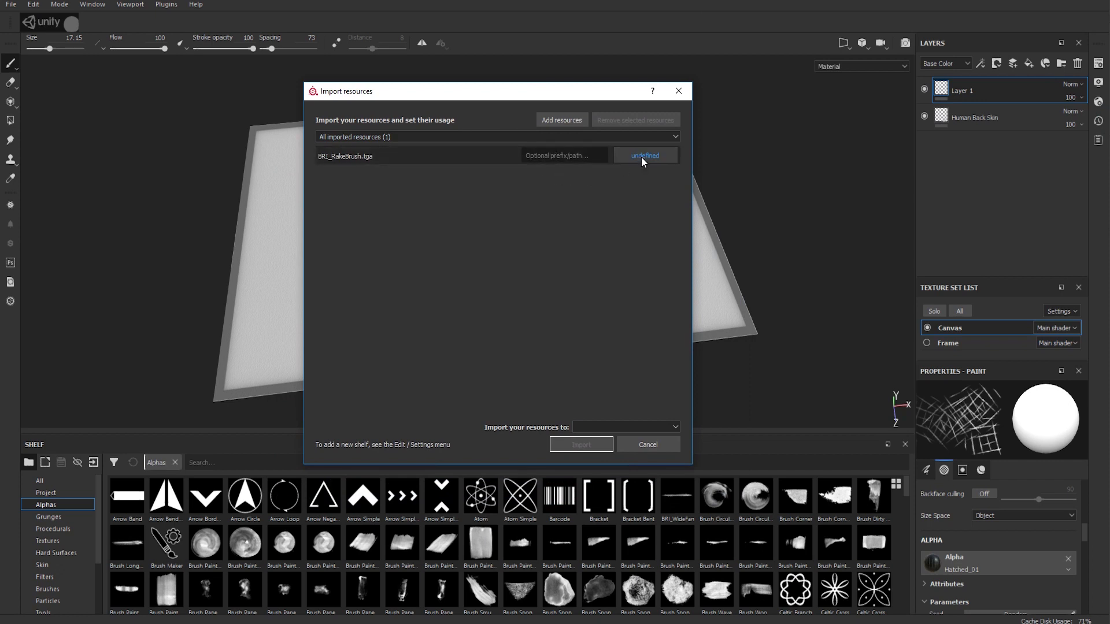
- Import BRI_RakeBrush.tga as an alpha resource into the shelf
left_click(645, 155)
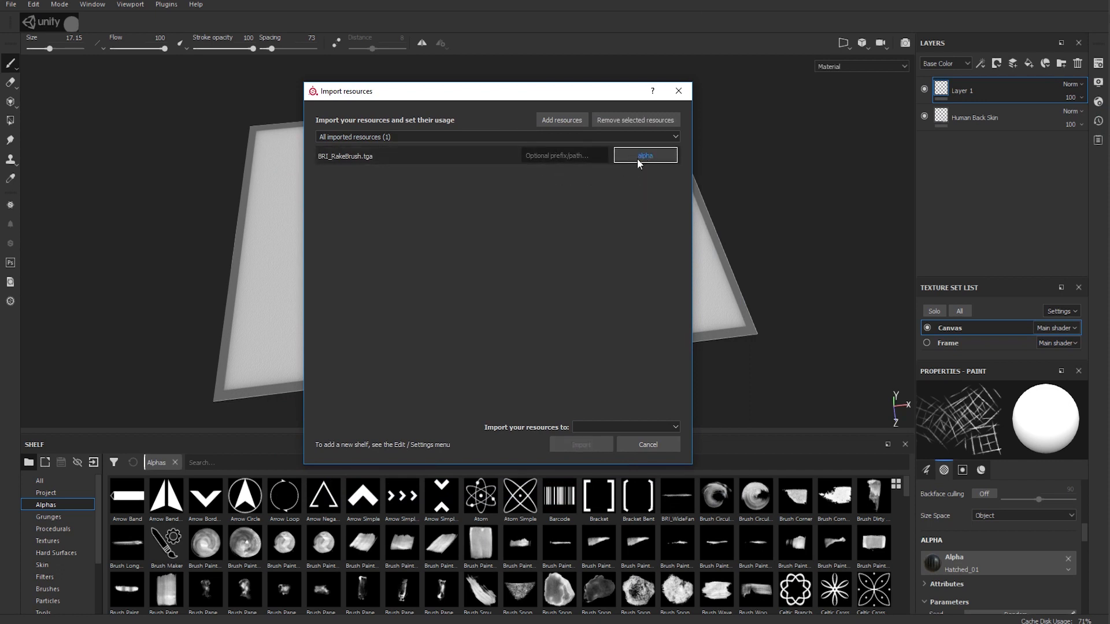
left_click(626, 426)
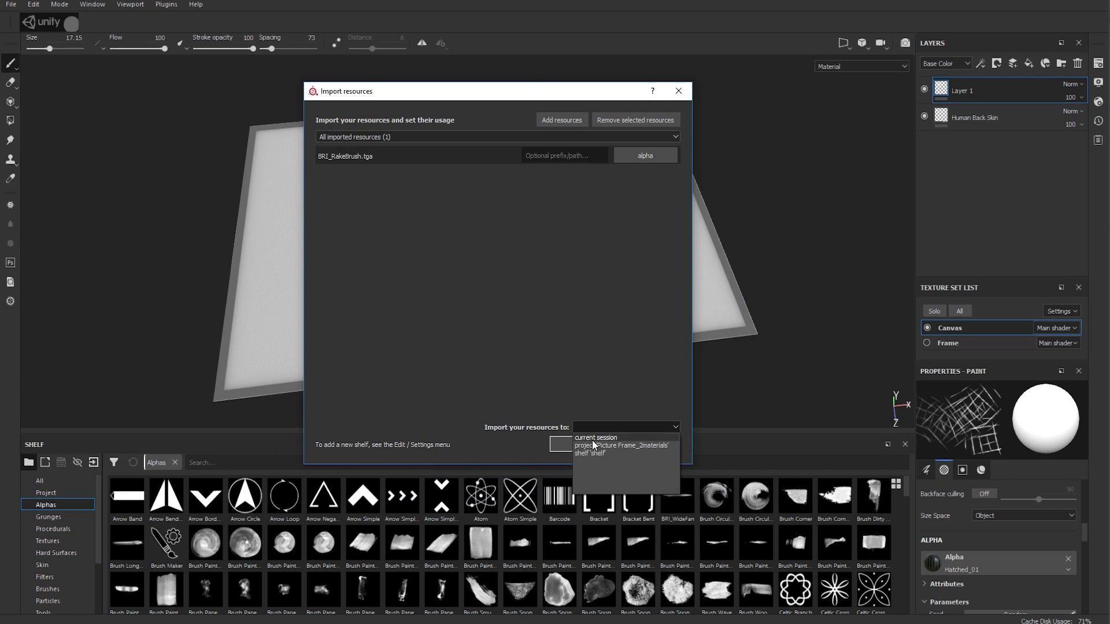
left_click(588, 453)
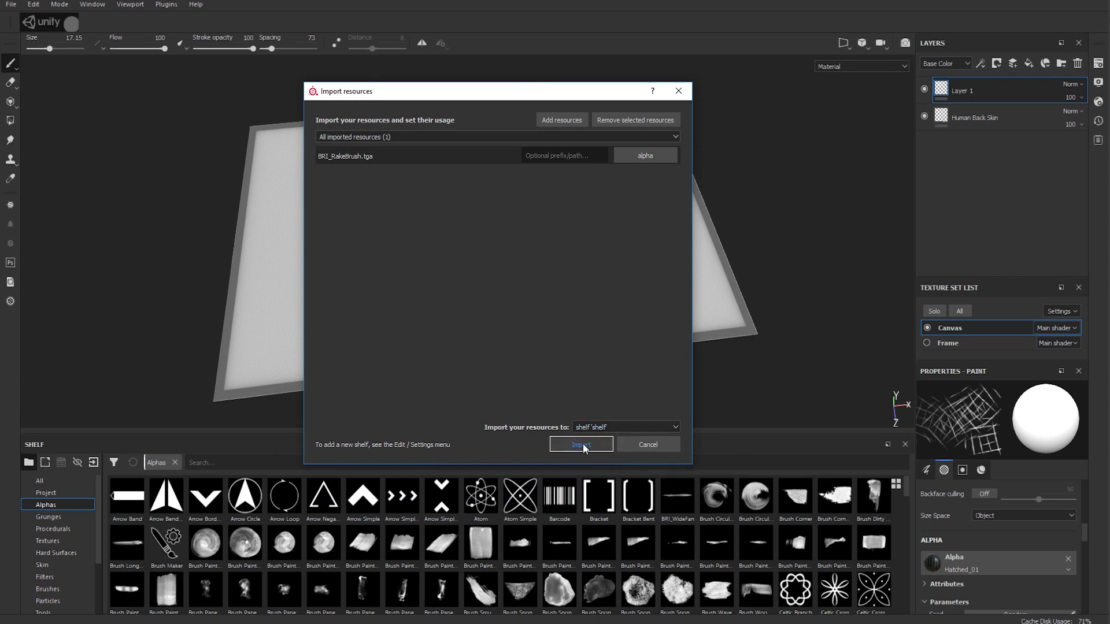
left_click(581, 444)
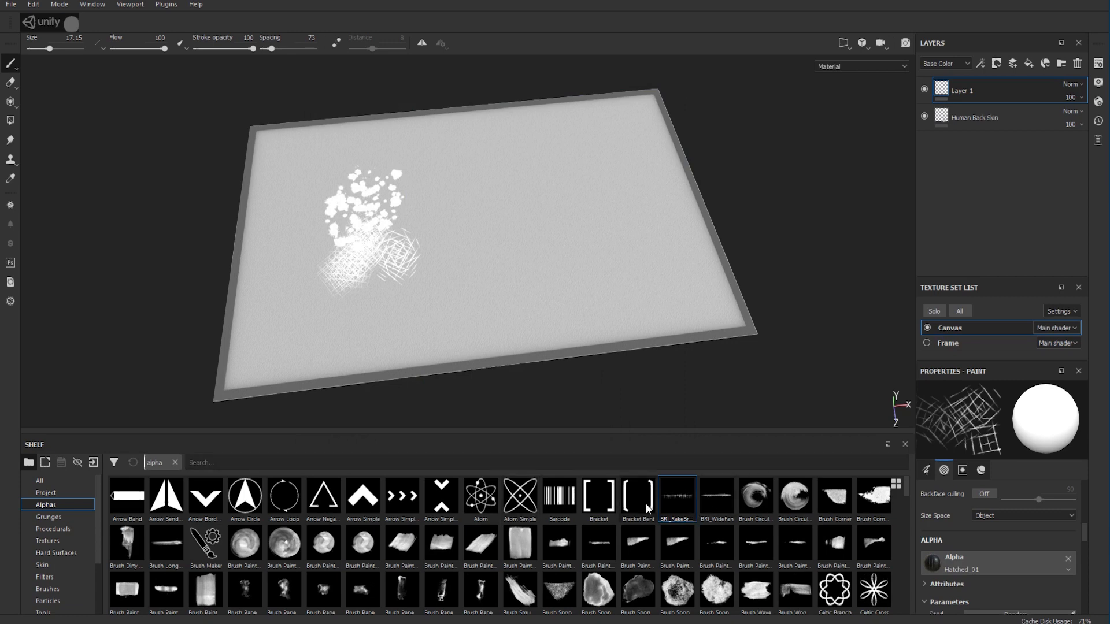
- Try BRI_RakeBrush then BRI_WideFan as the brush alpha and list the Brushes presets
left_click(678, 497)
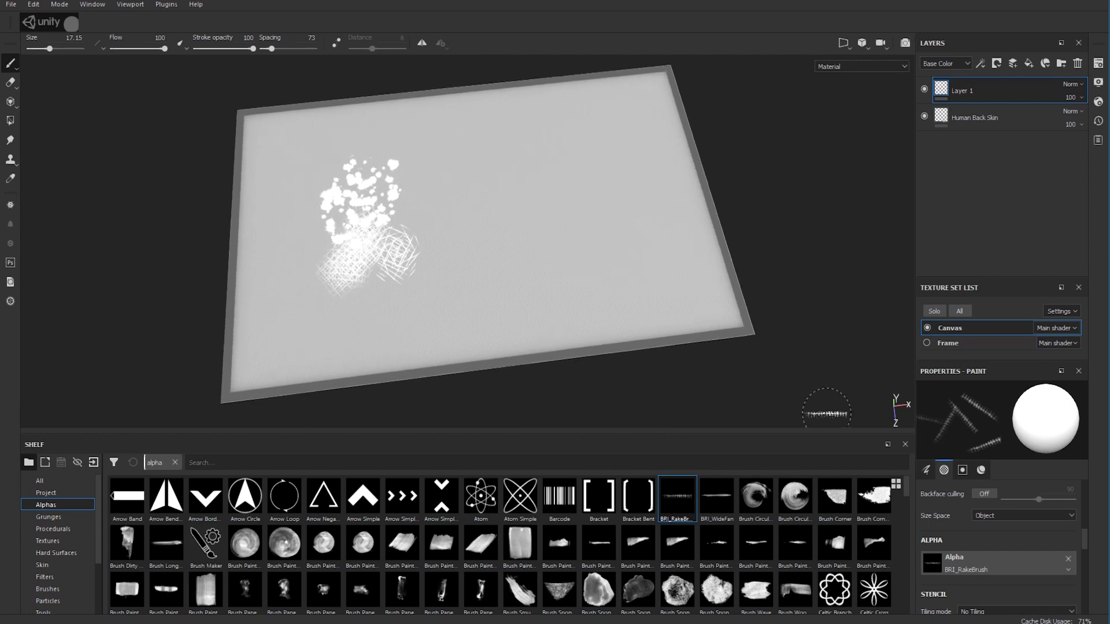
left_click(716, 497)
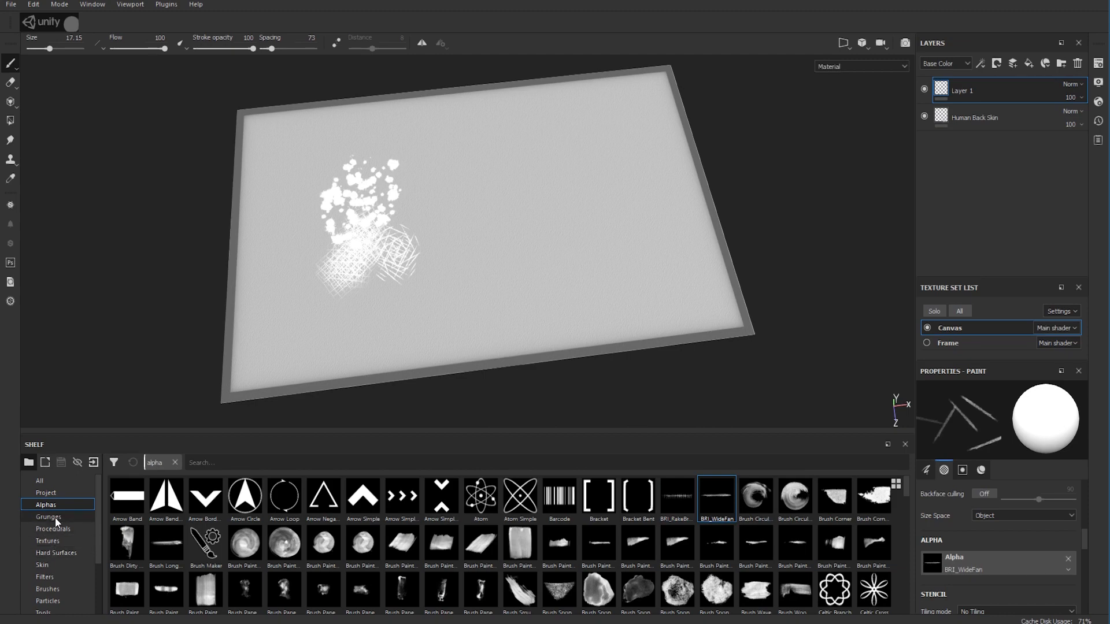
mouse_move(39, 601)
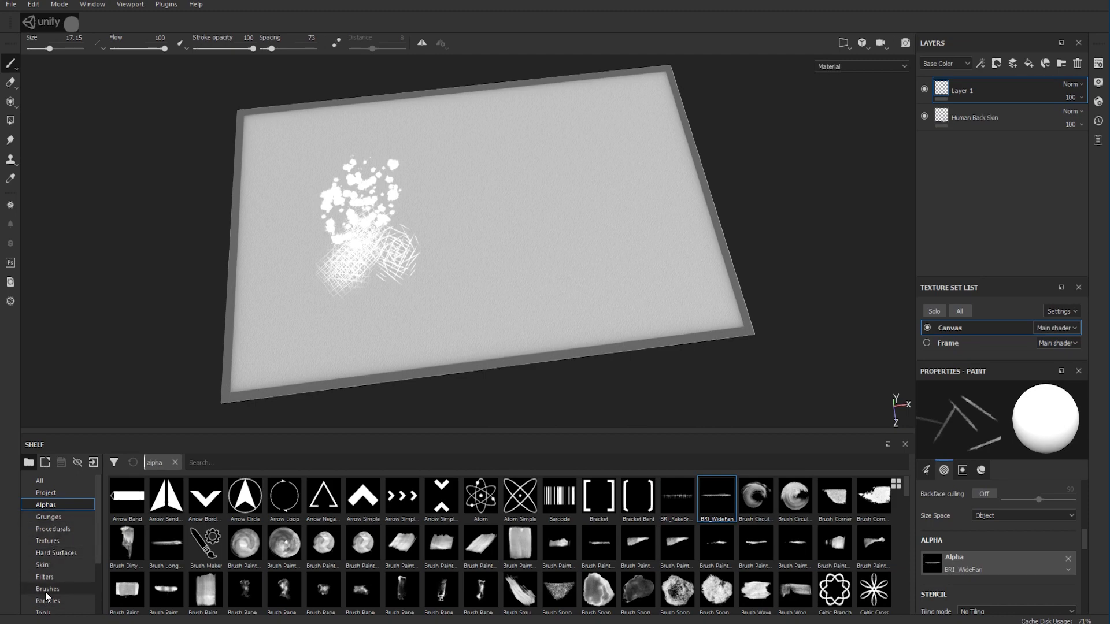
left_click(46, 588)
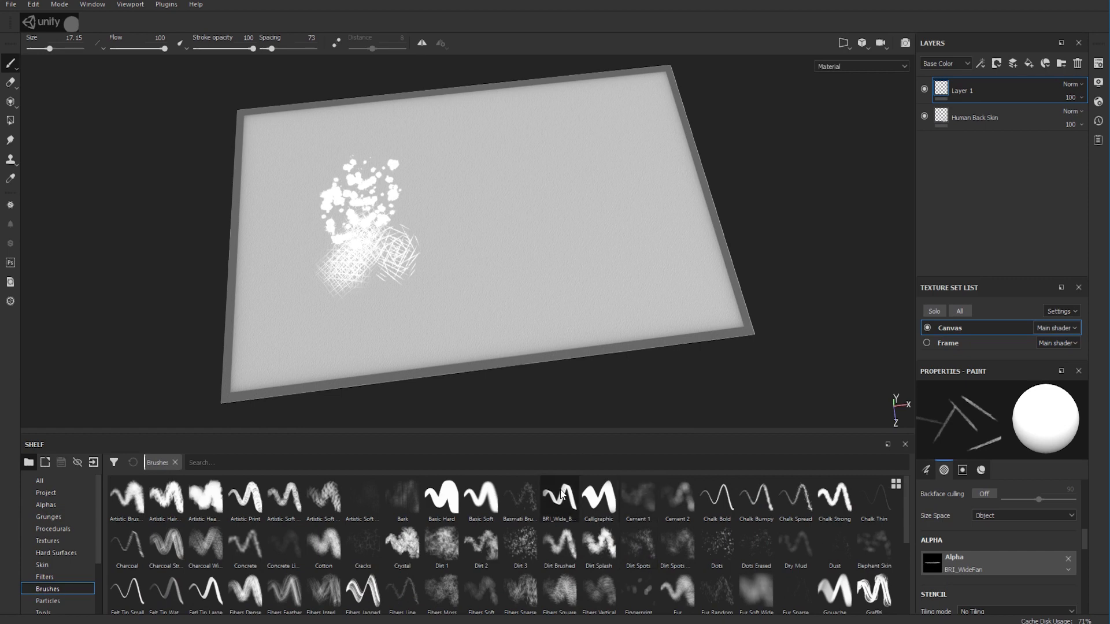
- Paint a thick looping stroke with the Basic Soft preset
left_click(481, 499)
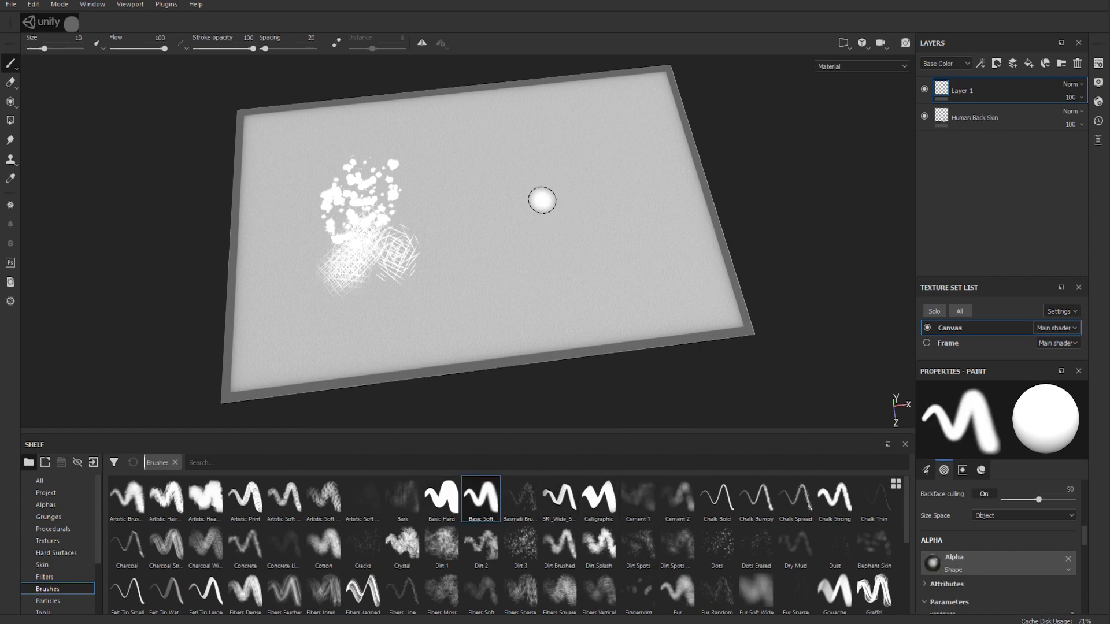
mouse_move(548, 191)
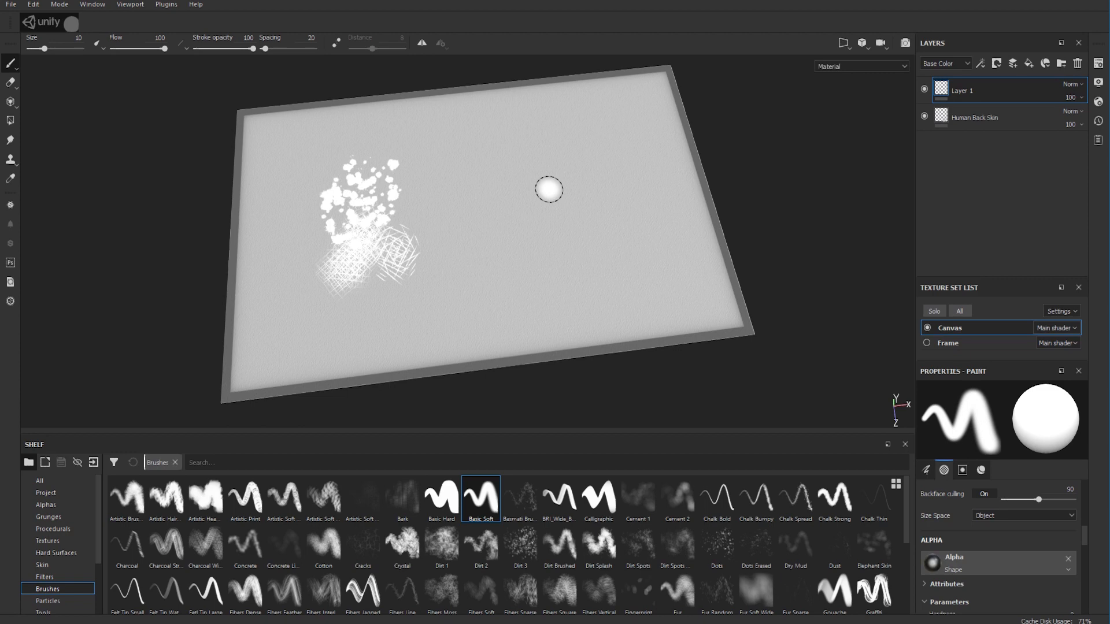
left_click(99, 47)
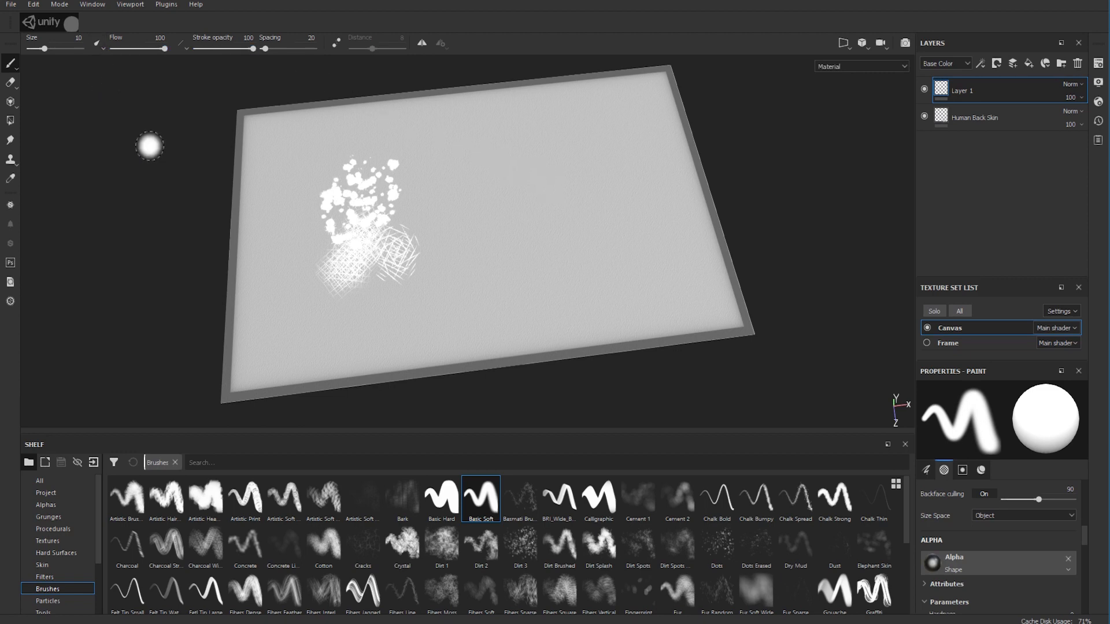
mouse_move(575, 145)
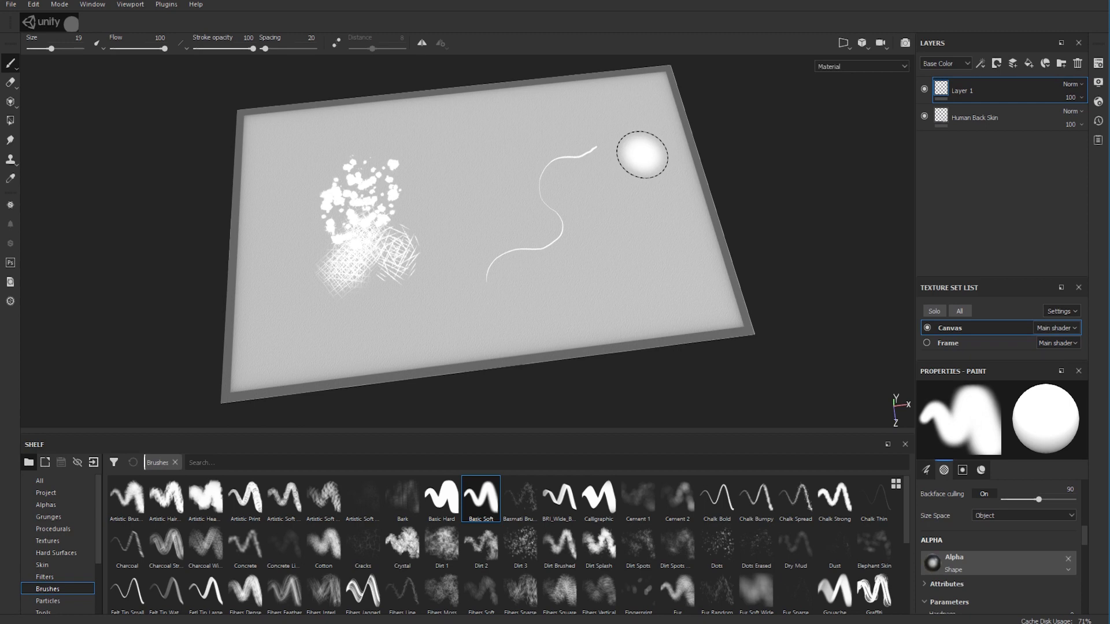
left_click_drag(641, 153, 506, 326)
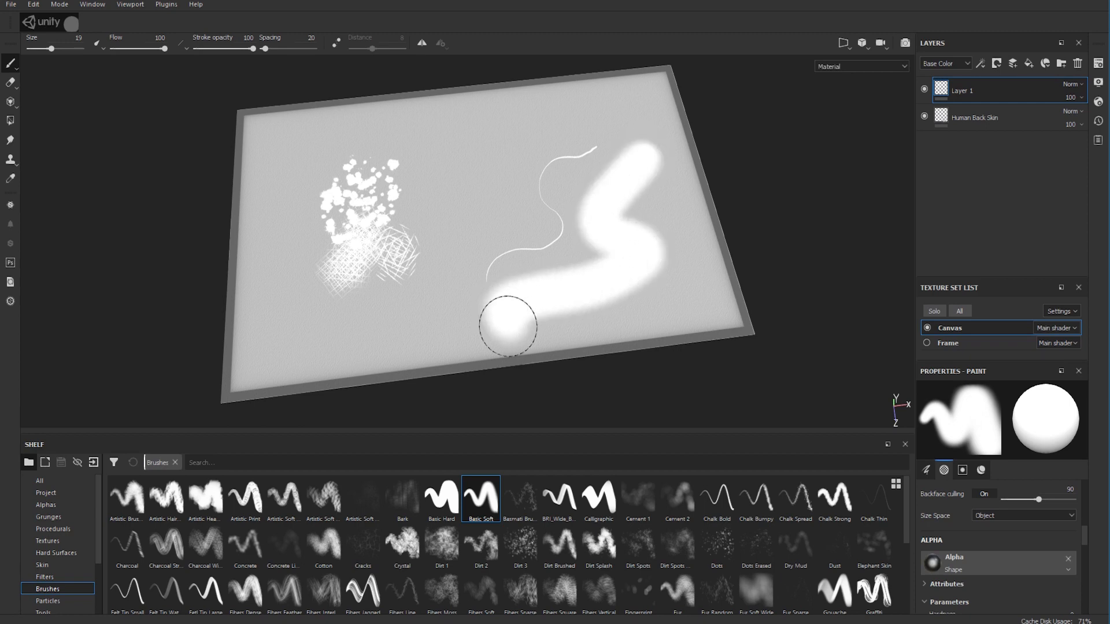
left_click_drag(506, 326, 649, 131)
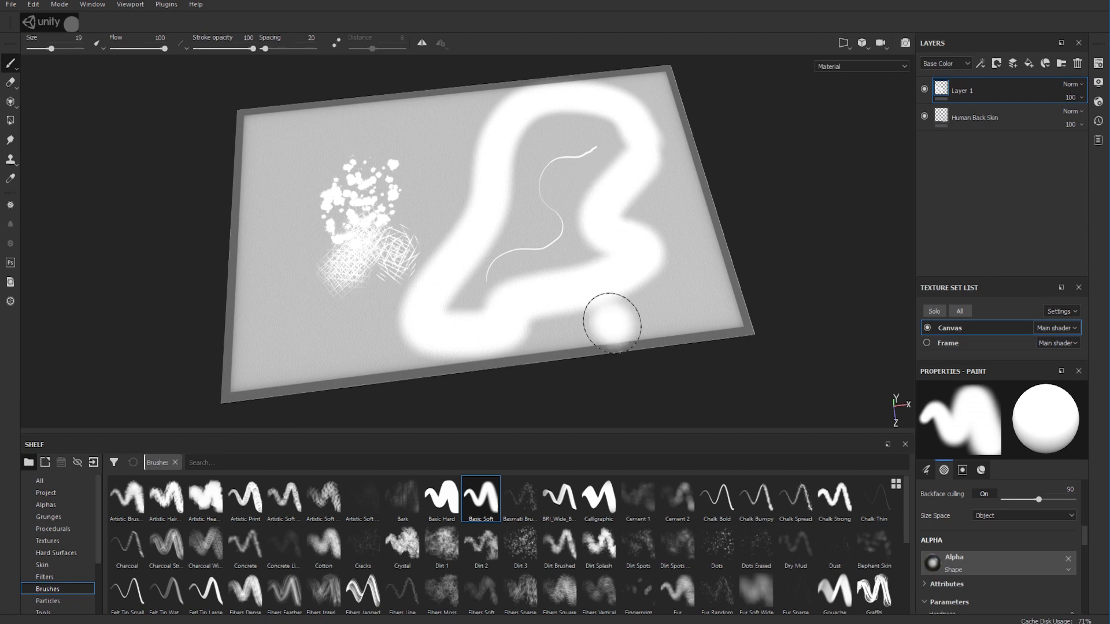
mouse_move(513, 606)
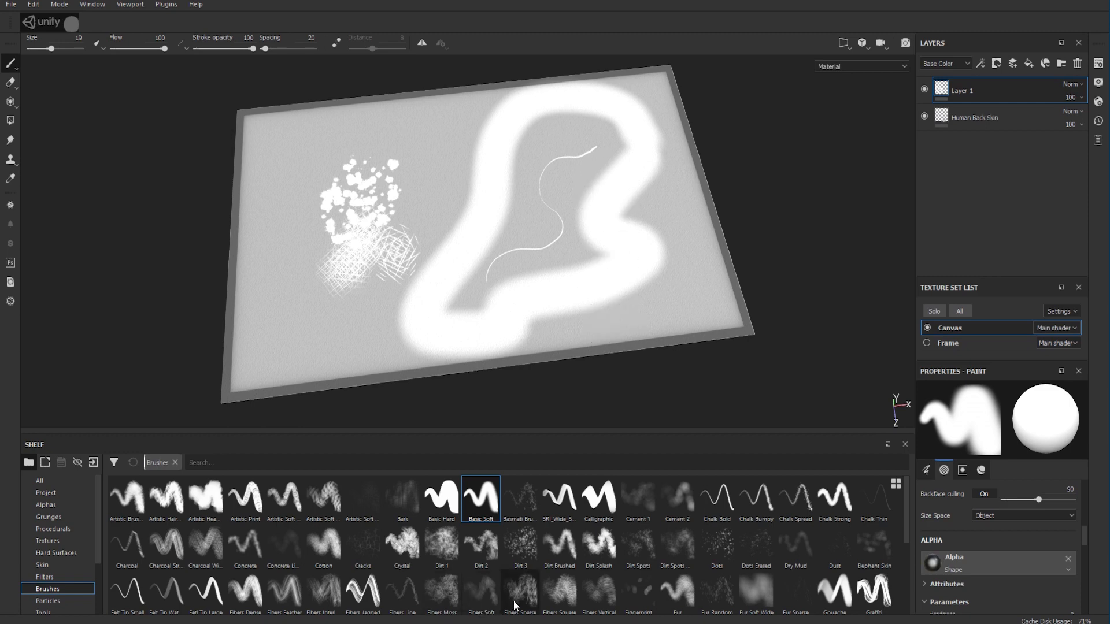
mouse_move(593, 595)
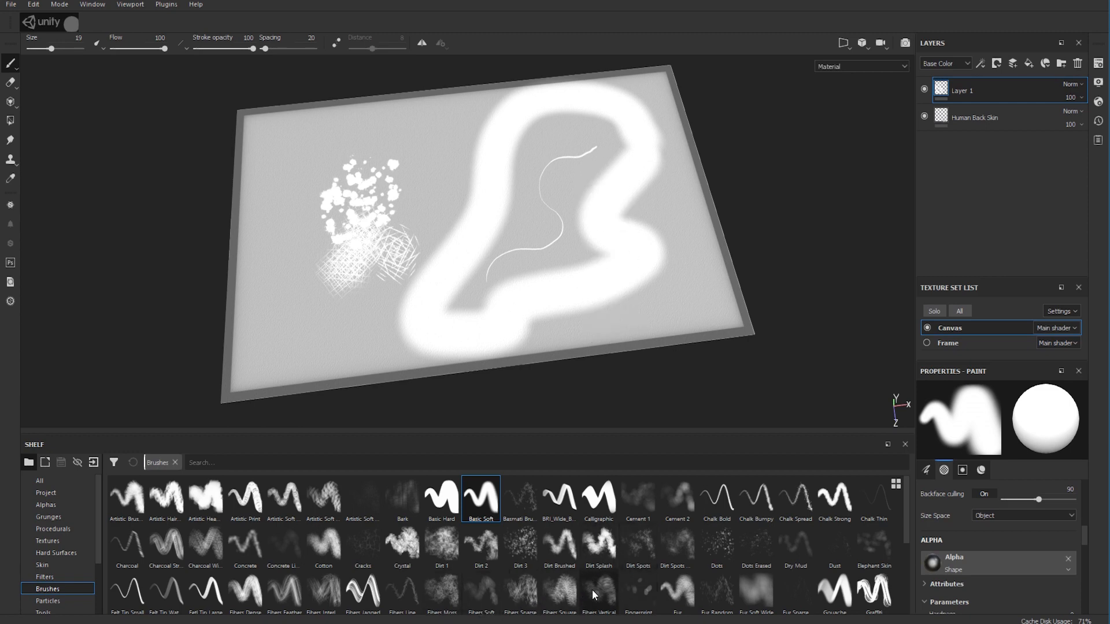
- Paint a cloudy Dirt 1 stroke down the canvas's left edge
left_click(442, 546)
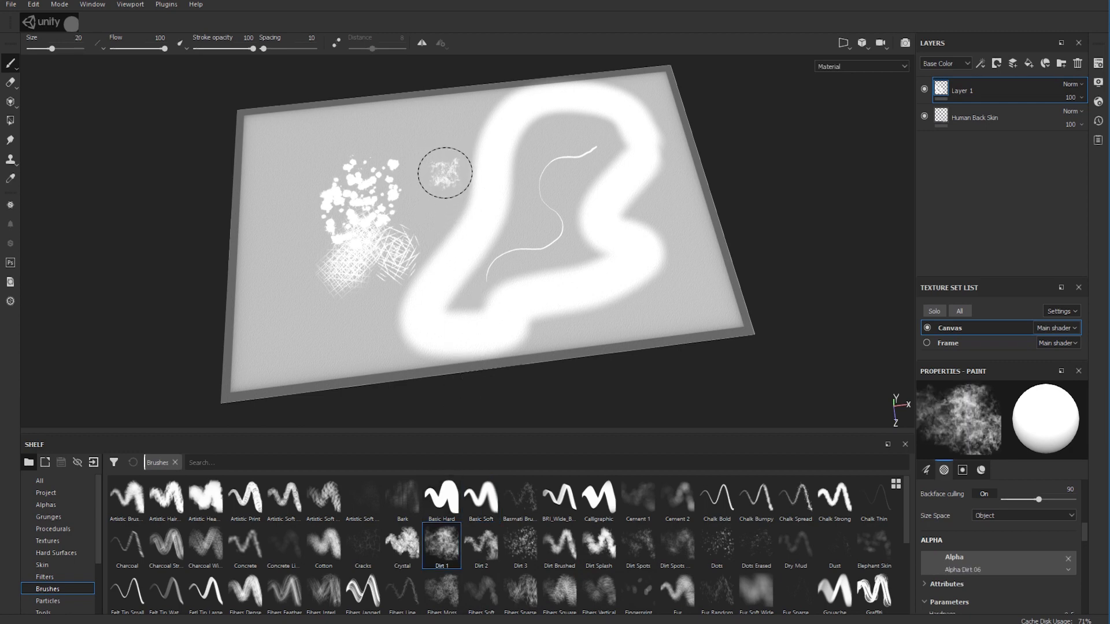
mouse_move(427, 139)
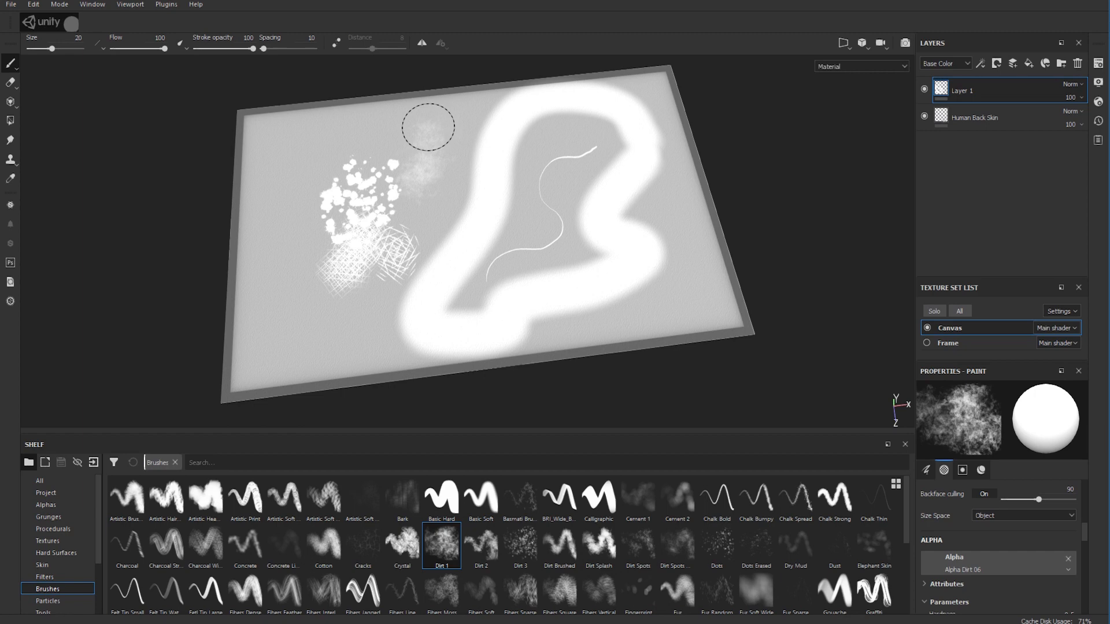
mouse_move(289, 192)
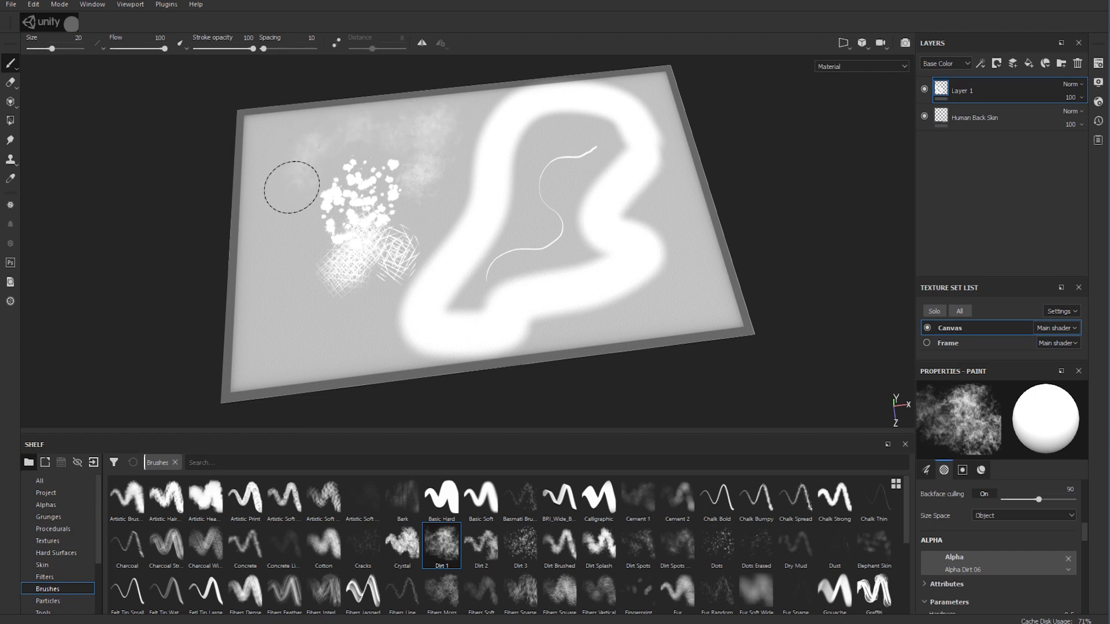
left_click(302, 146)
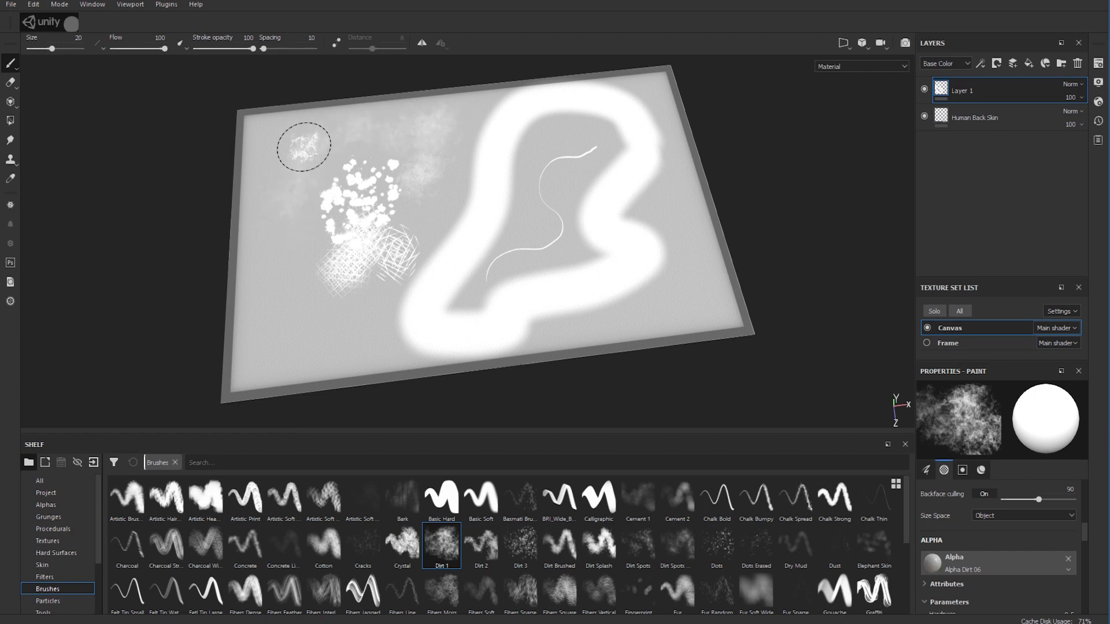
left_click_drag(303, 146, 270, 288)
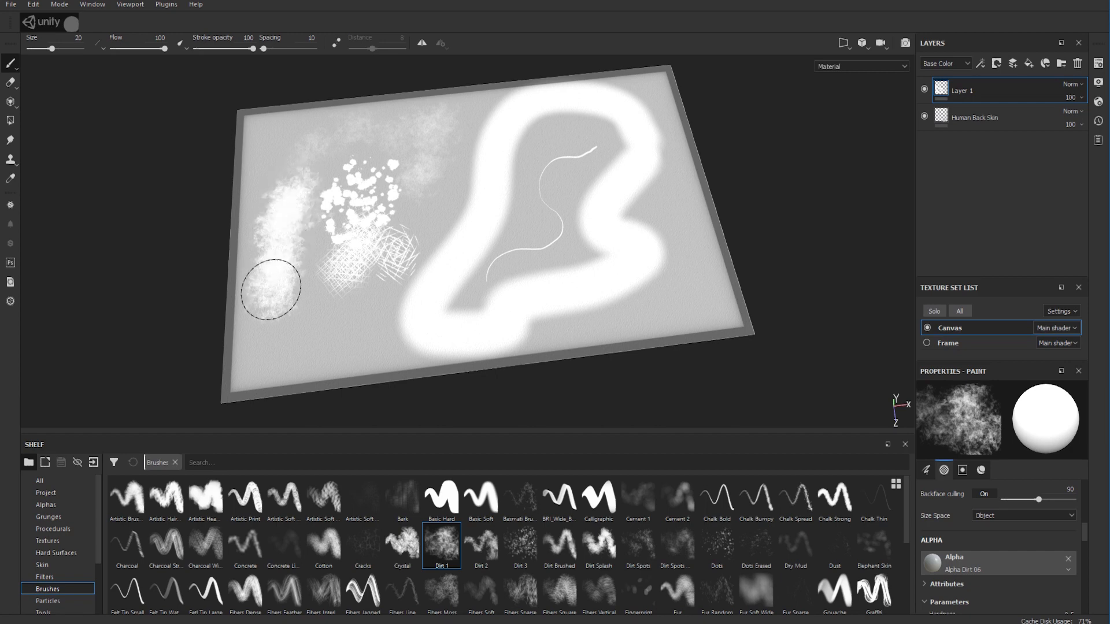
left_click_drag(269, 289, 301, 164)
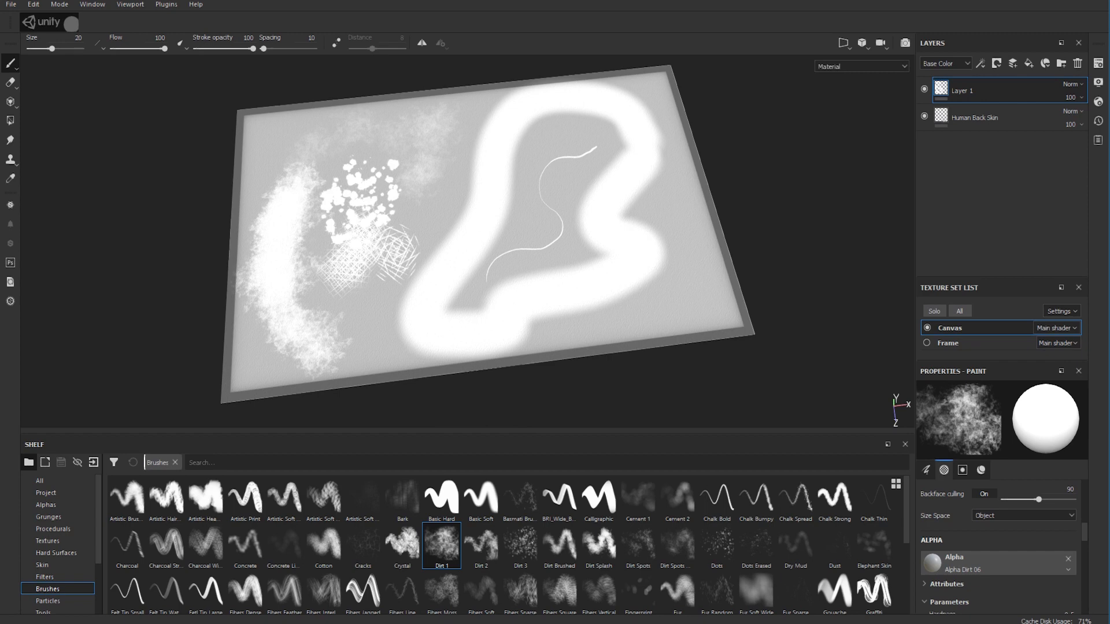
mouse_move(986, 395)
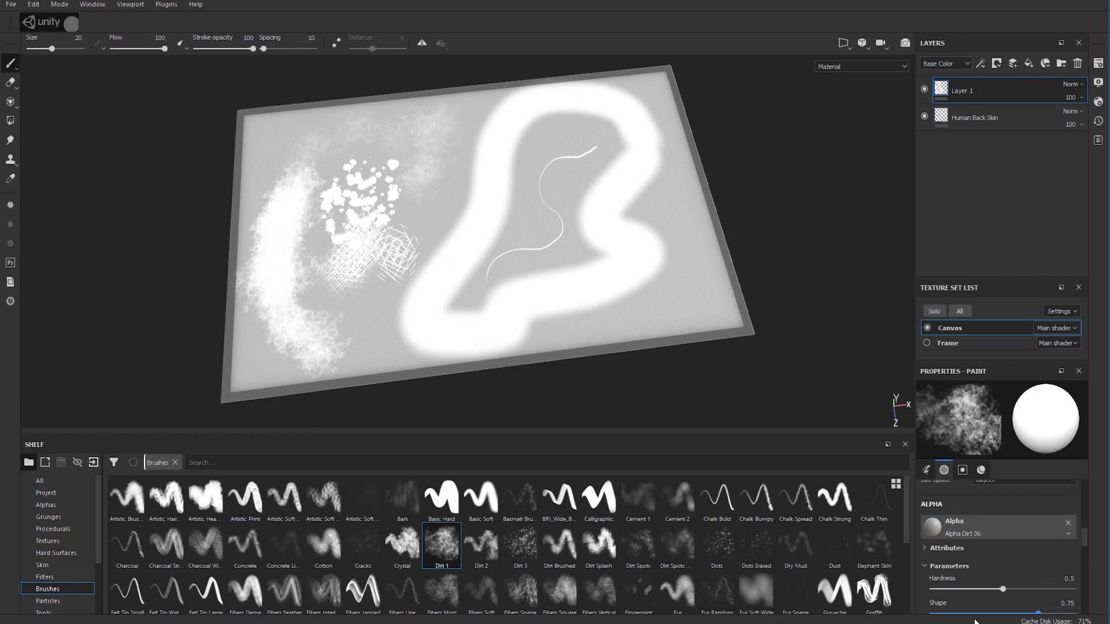
- Set BRI_RakeBrush as the brush alpha and paint scratchy rake strokes across the centre
left_click(45, 504)
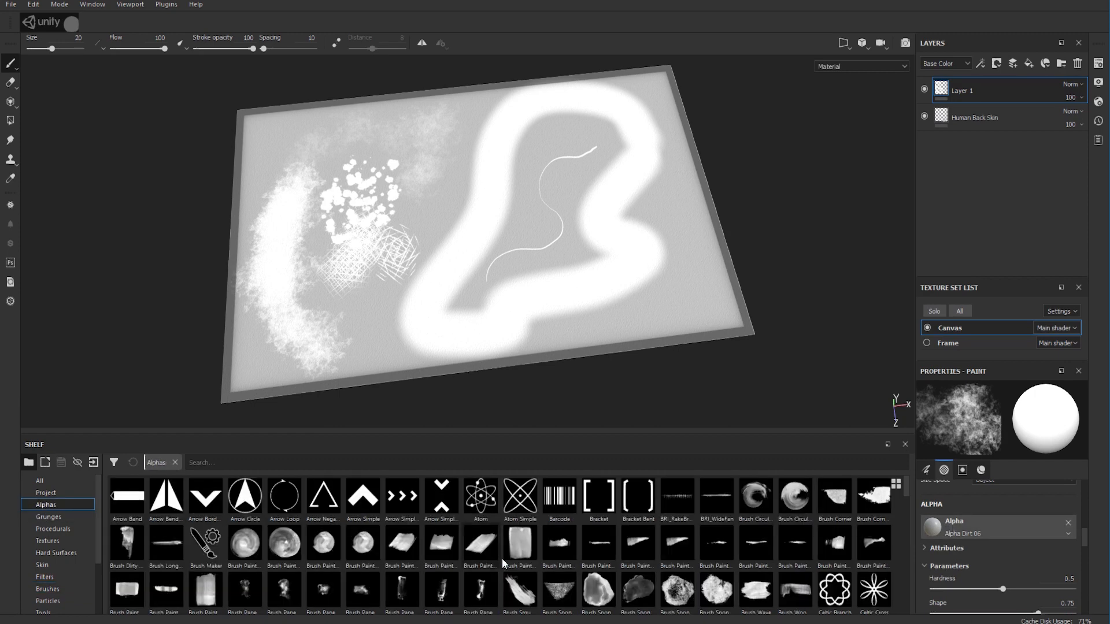
mouse_move(679, 507)
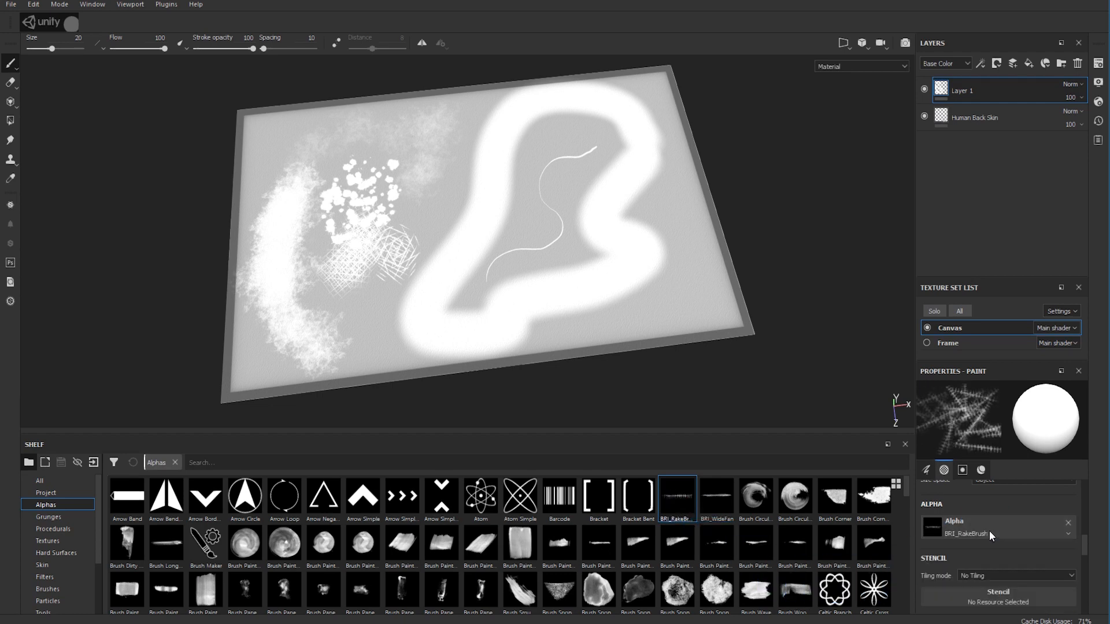
mouse_move(532, 184)
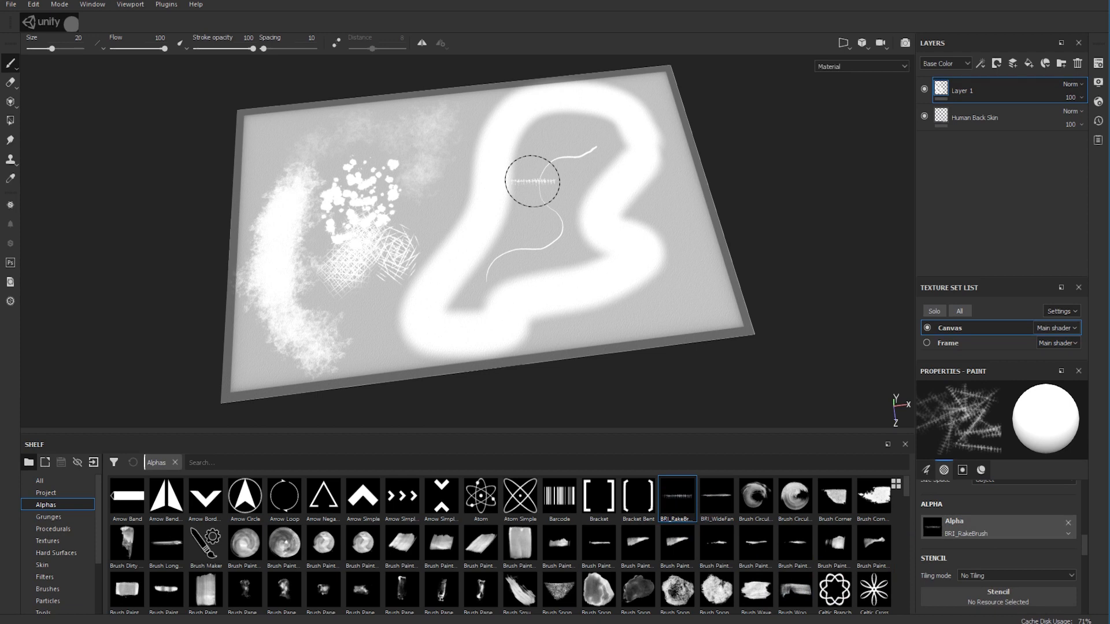
mouse_move(487, 271)
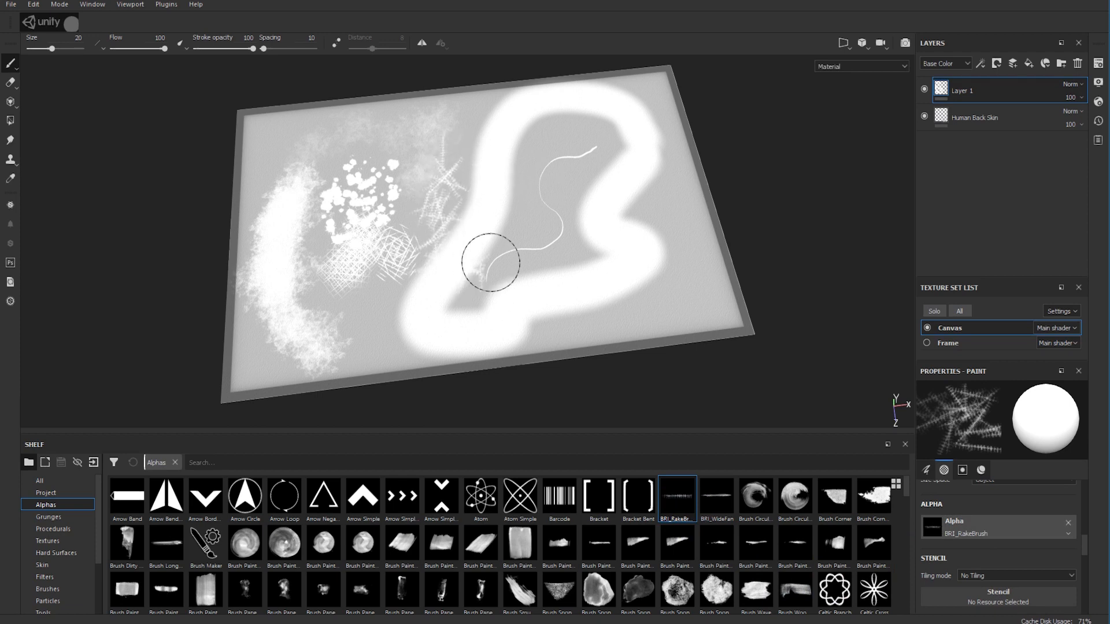
left_click_drag(488, 263, 417, 180)
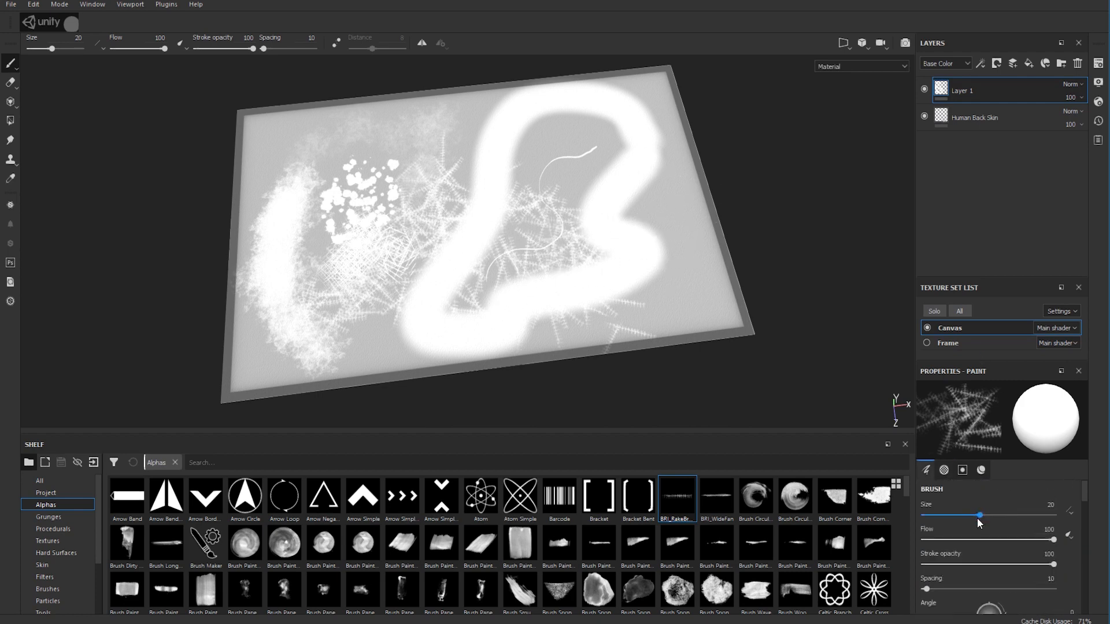
mouse_move(955, 538)
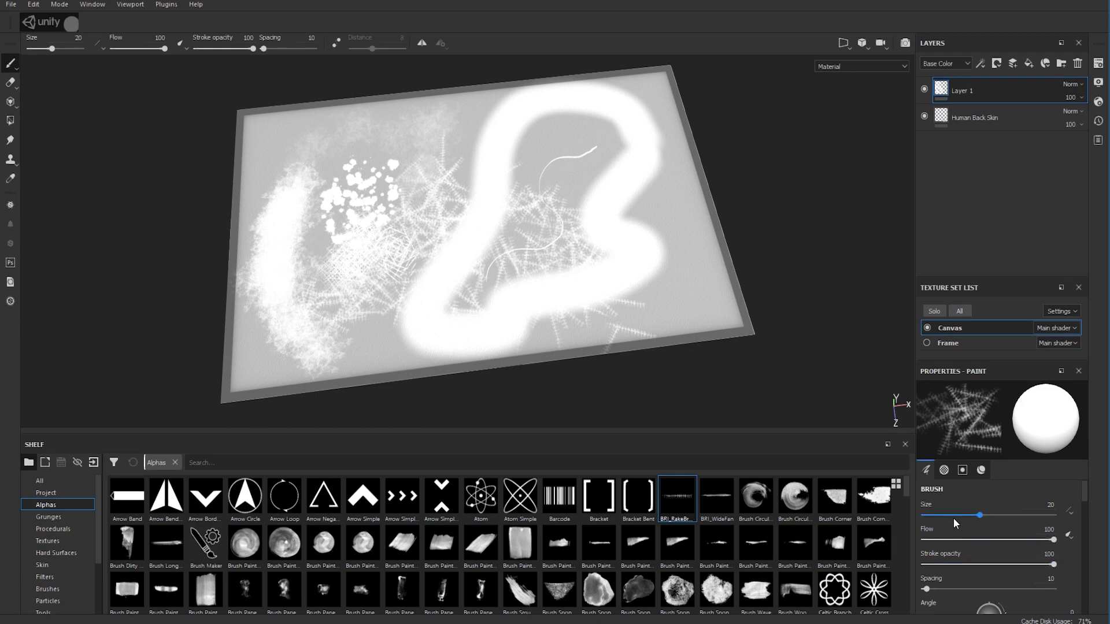
mouse_move(982, 551)
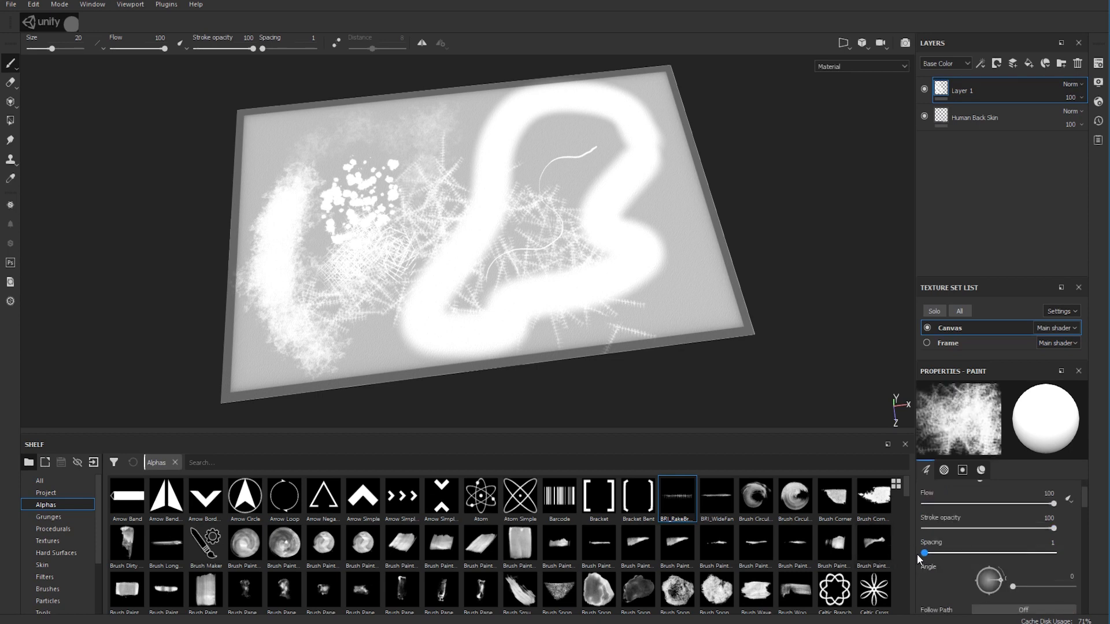
- Set brush Spacing 1 and all jitters 0, then paint a rake test stroke near the top
scroll("down", 3)
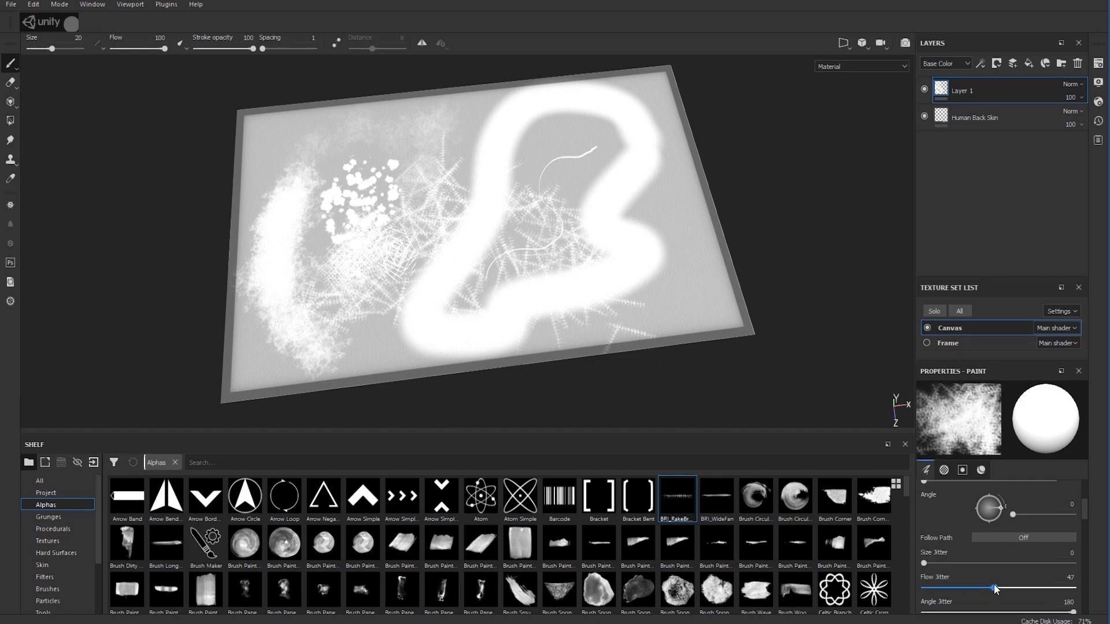
scroll("down", 3)
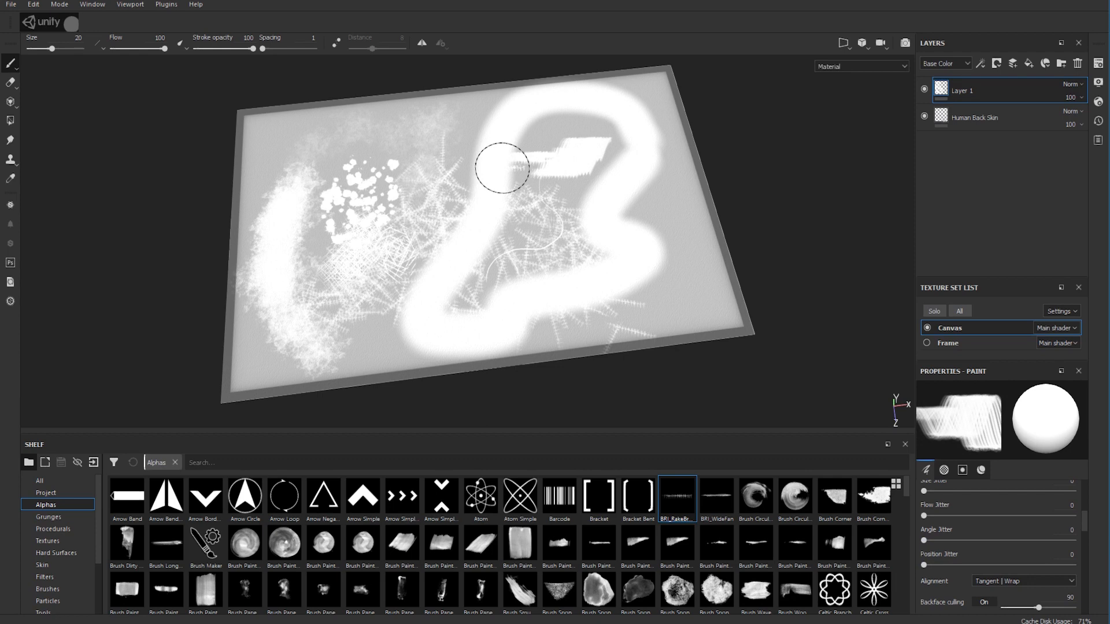
left_click_drag(503, 168, 343, 180)
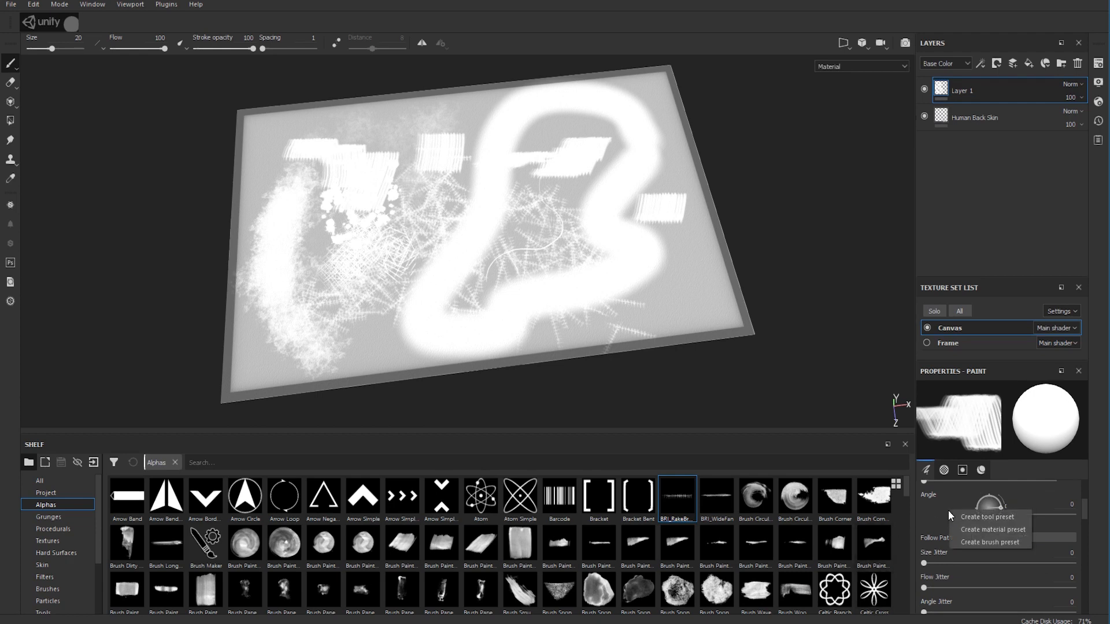
mouse_move(997, 542)
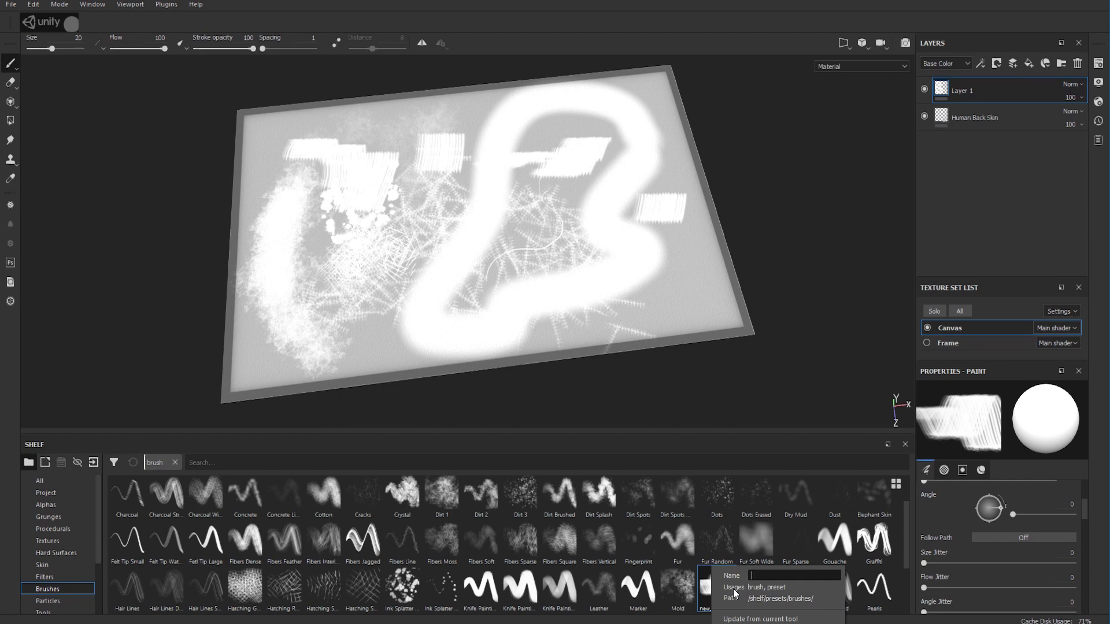
- Save the brush as preset BRI_RakeBrush and select it on the Brushes shelf
type("BRI_")
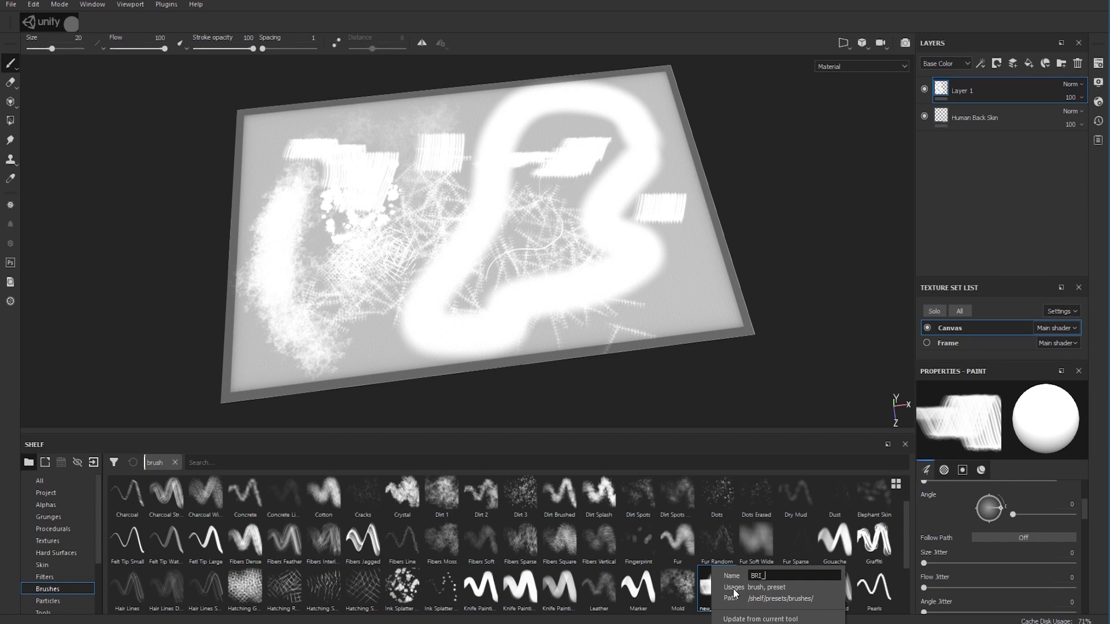
type("RakeBrush")
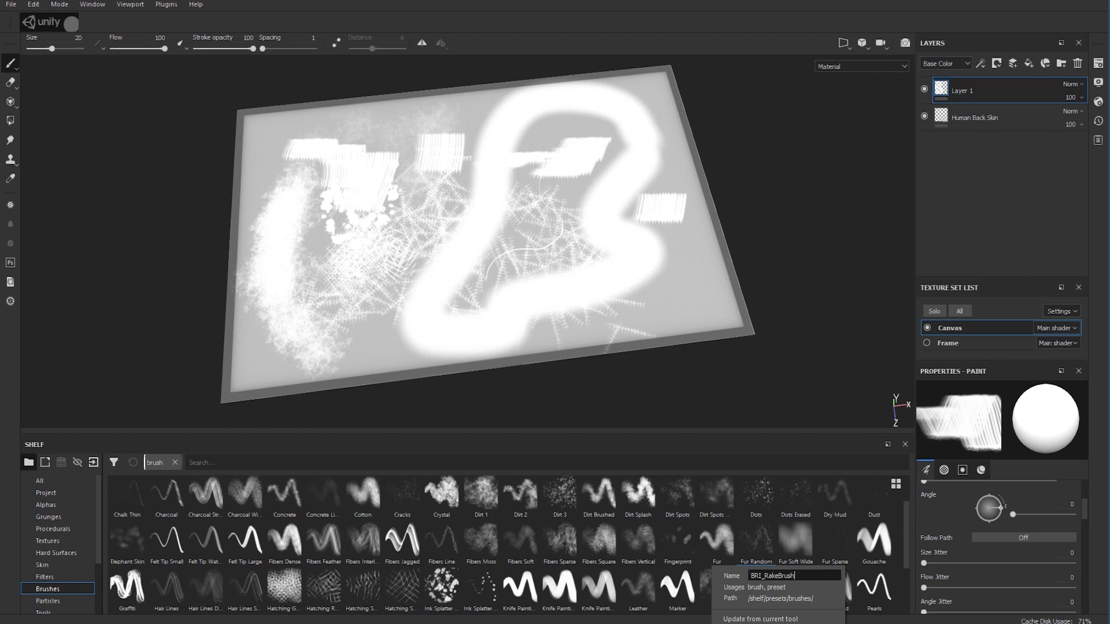
left_click(756, 591)
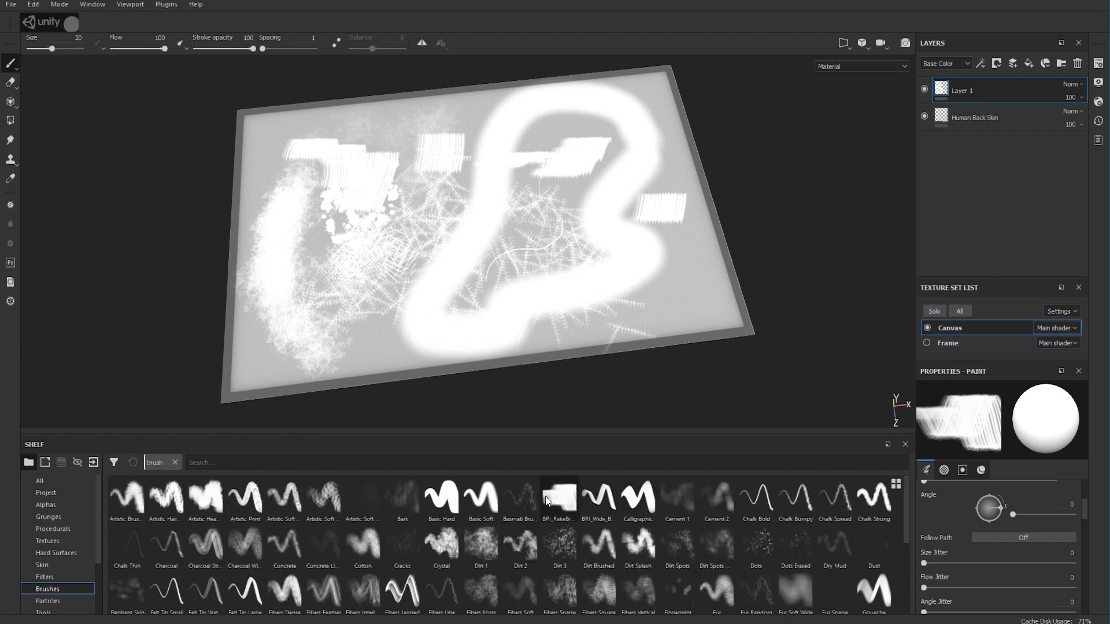
left_click(560, 500)
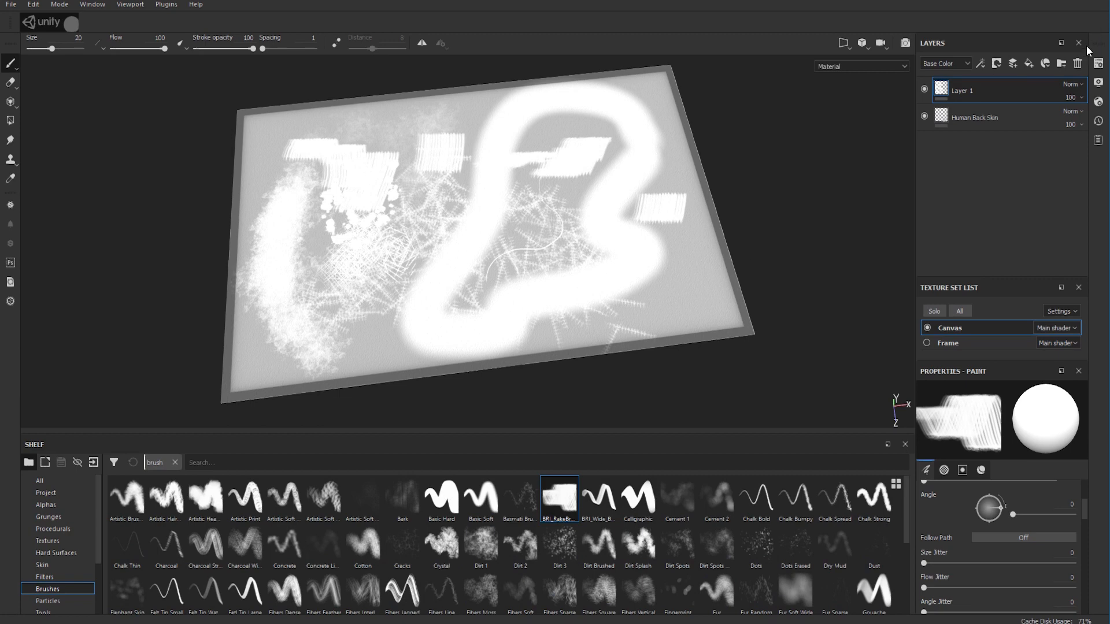
- Delete Layer 1 and paint rake strokes near the centre of a new Layer 2
left_click(1014, 63)
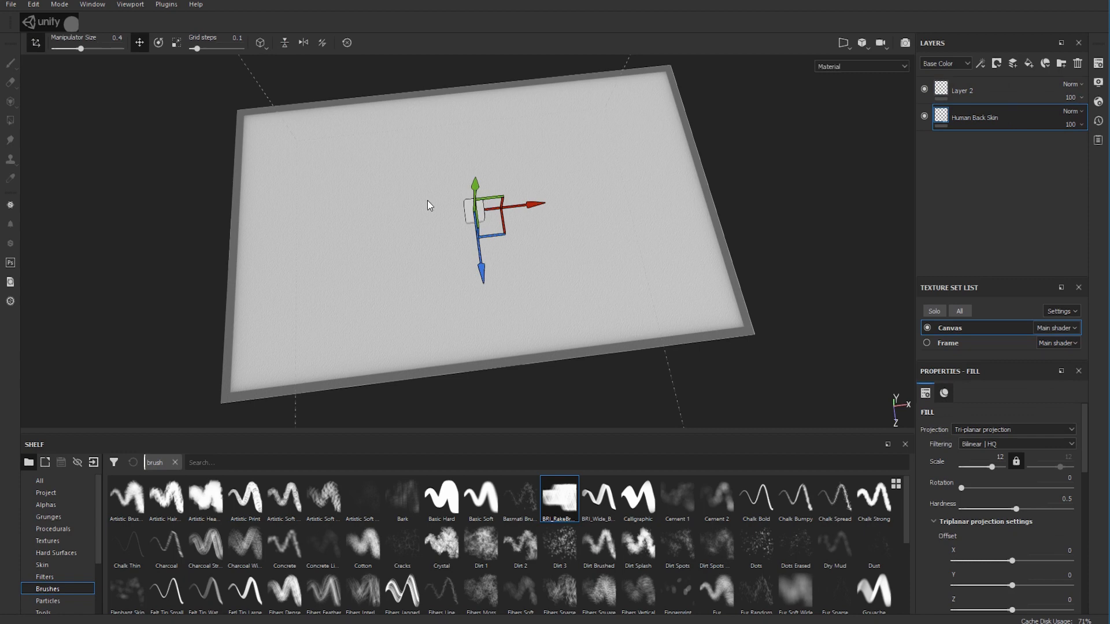
mouse_move(742, 497)
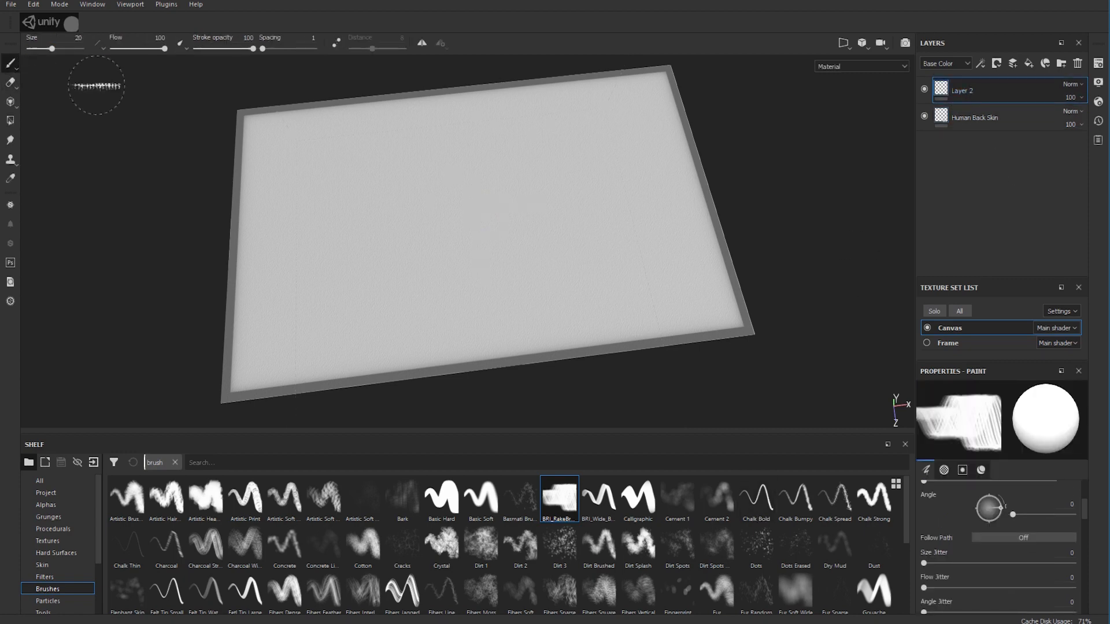
mouse_move(797, 337)
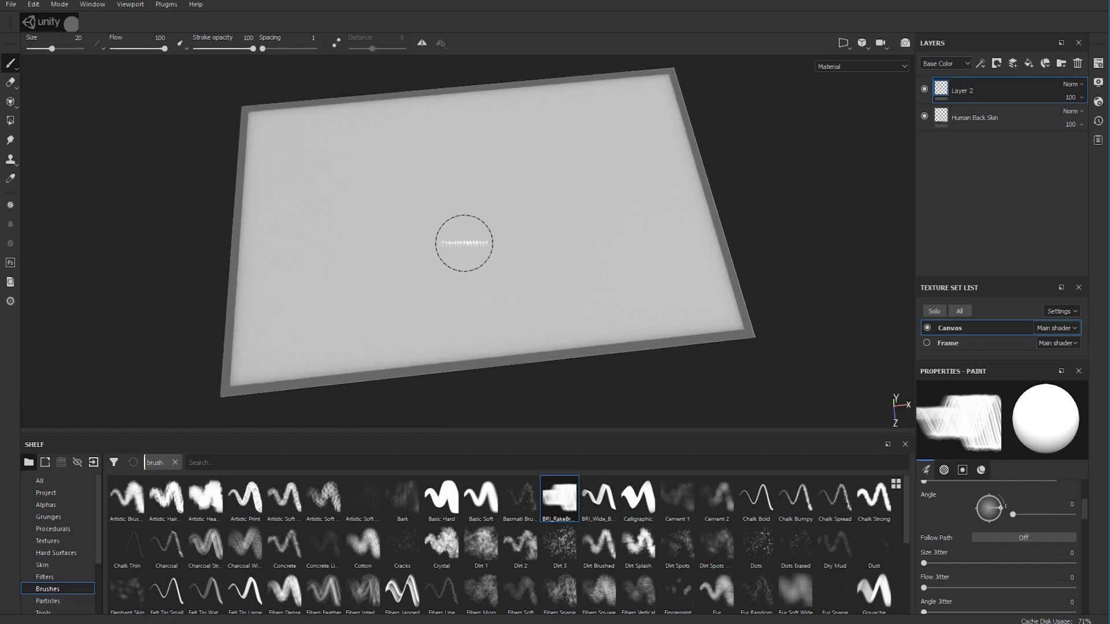
left_click_drag(464, 244, 515, 225)
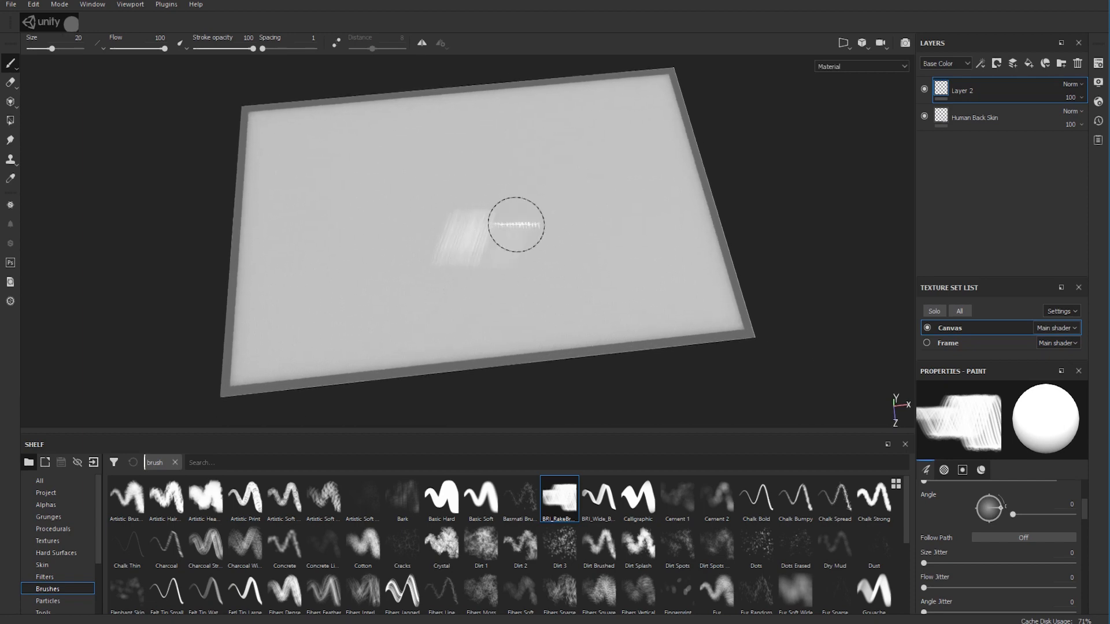
left_click_drag(517, 225, 617, 217)
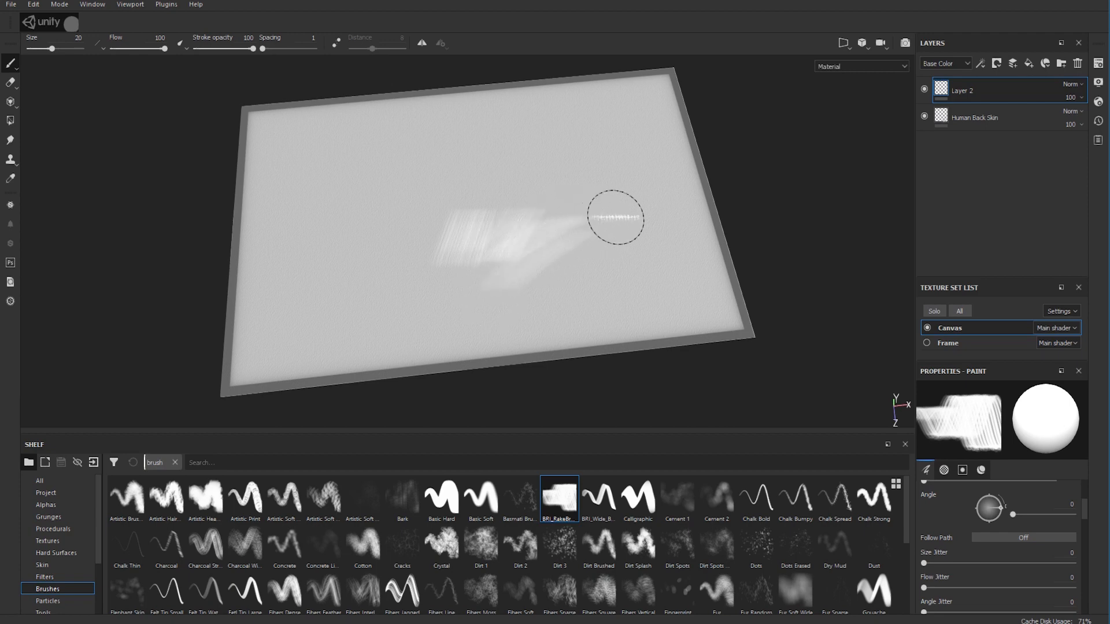
left_click_drag(613, 218, 388, 163)
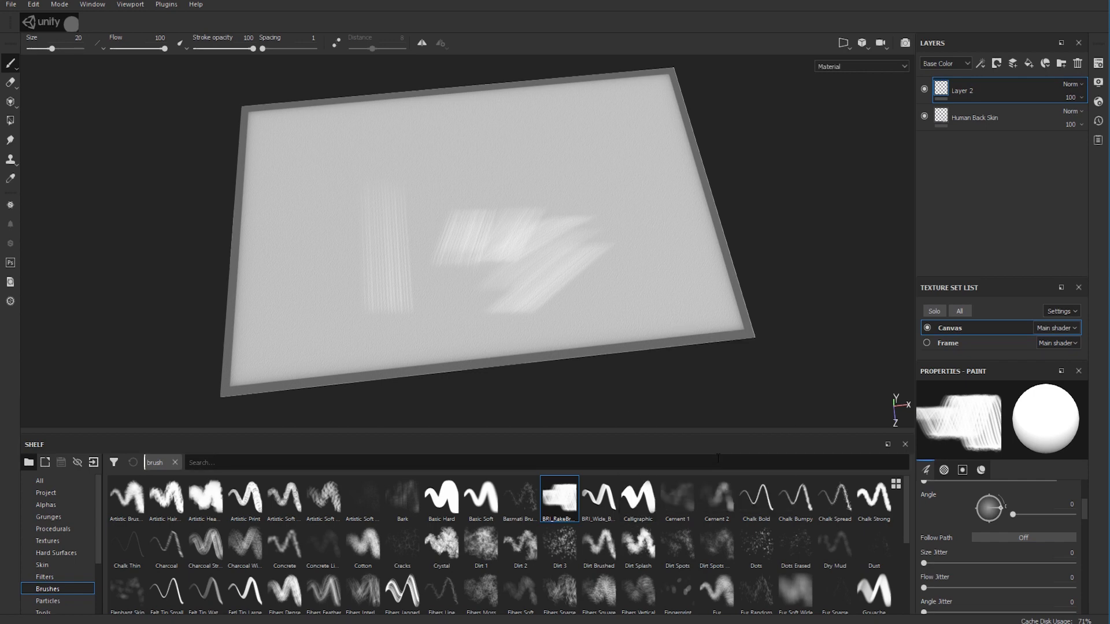
mouse_move(559, 508)
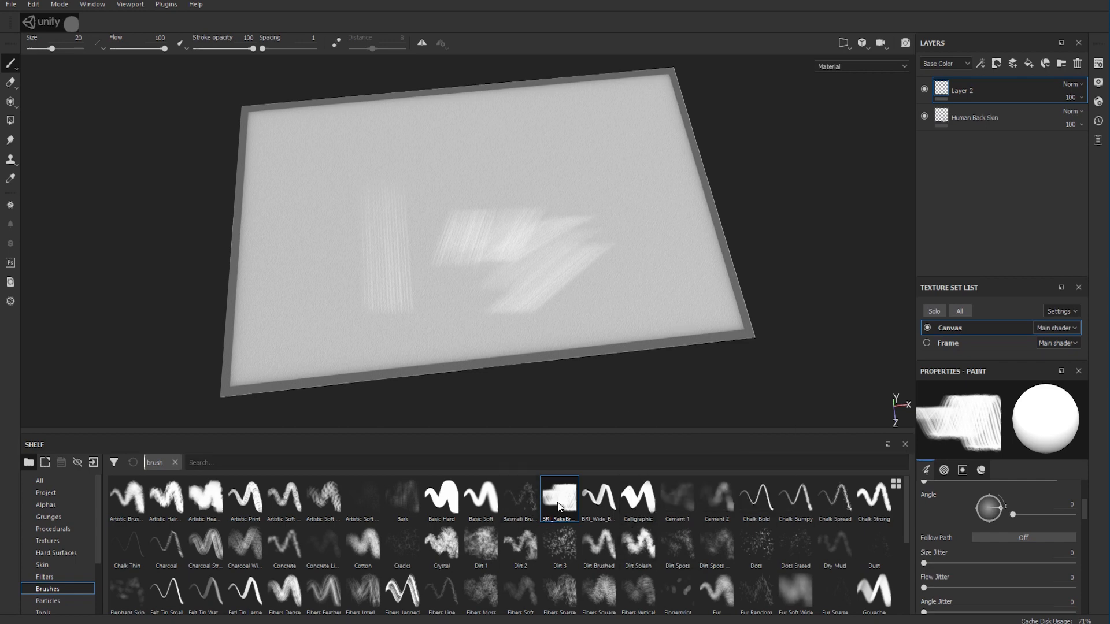
mouse_move(532, 191)
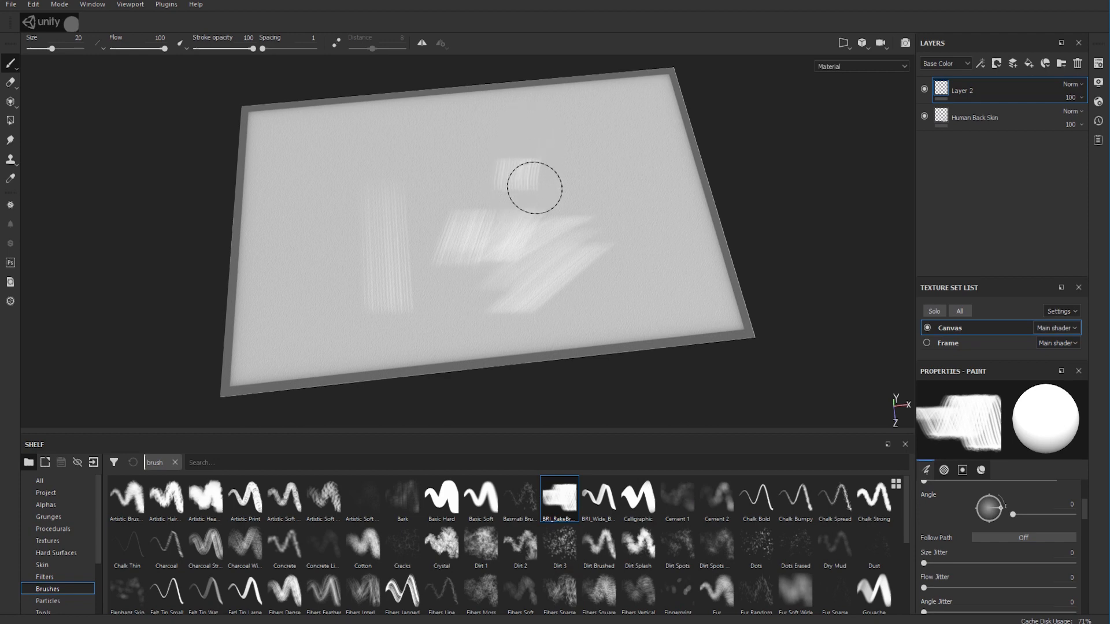
- Add diagonal, left-side and sweeping top rake strokes across the canvas
left_click_drag(534, 188, 579, 139)
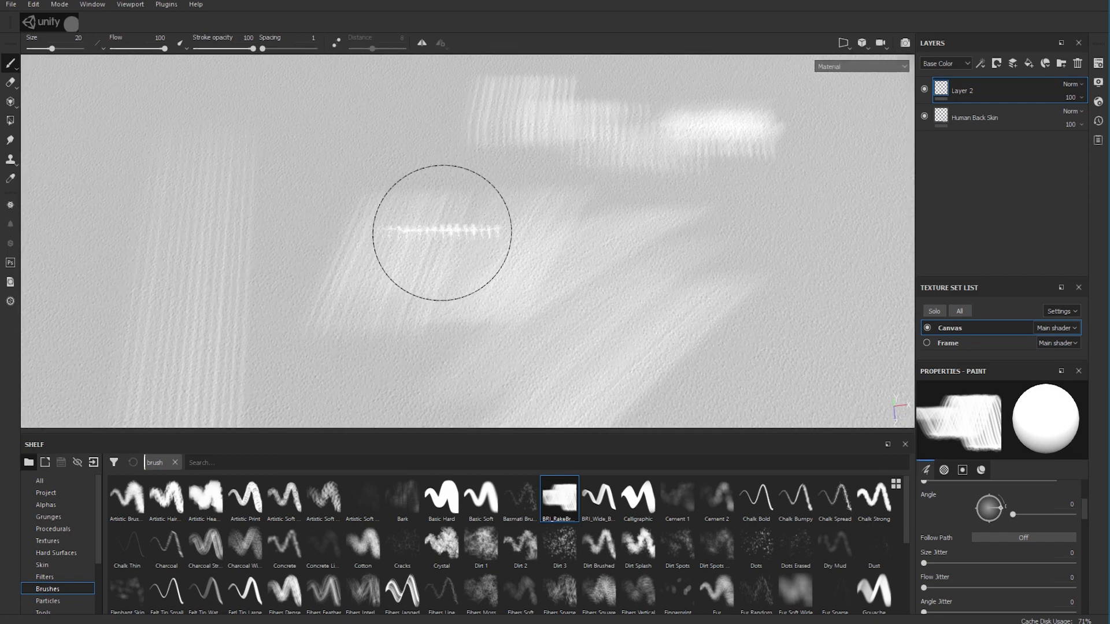
left_click_drag(440, 230, 347, 173)
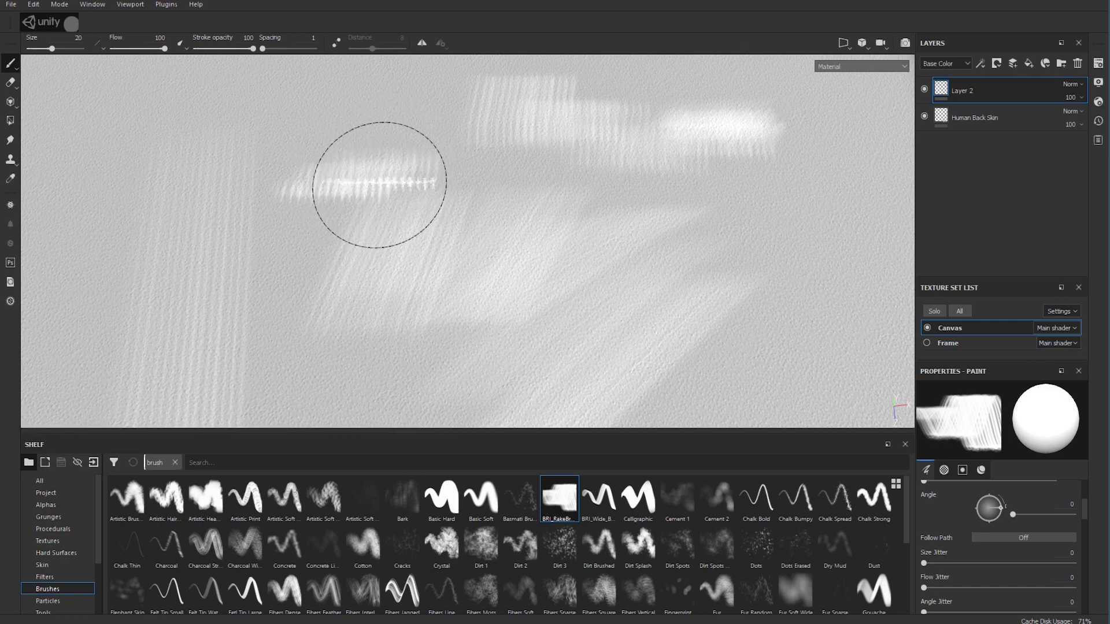
left_click_drag(375, 183, 320, 141)
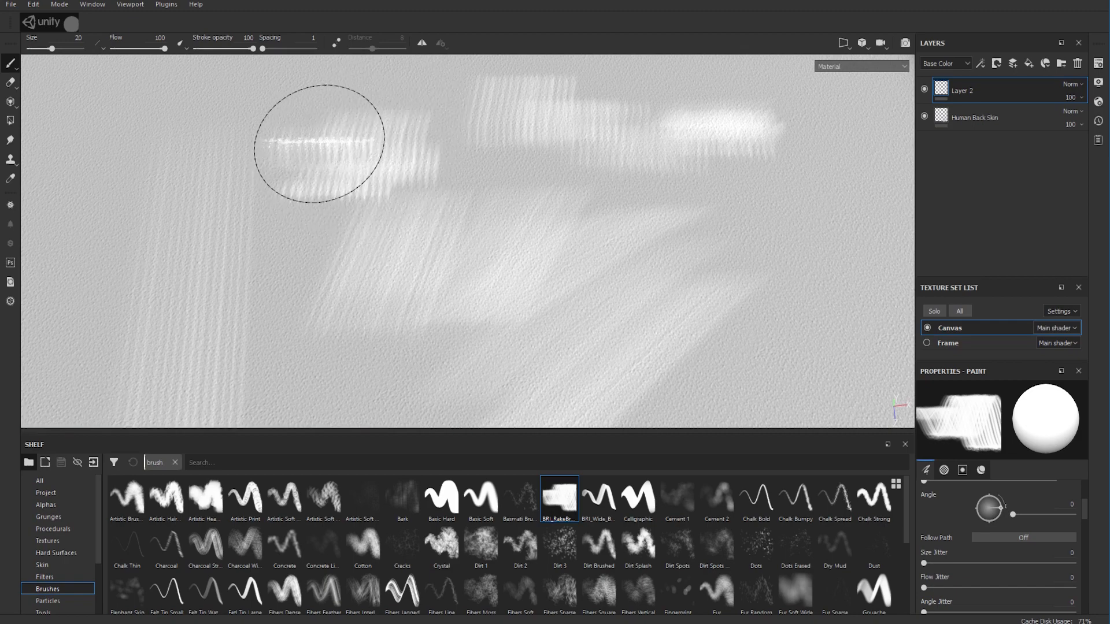
left_click_drag(319, 138, 747, 134)
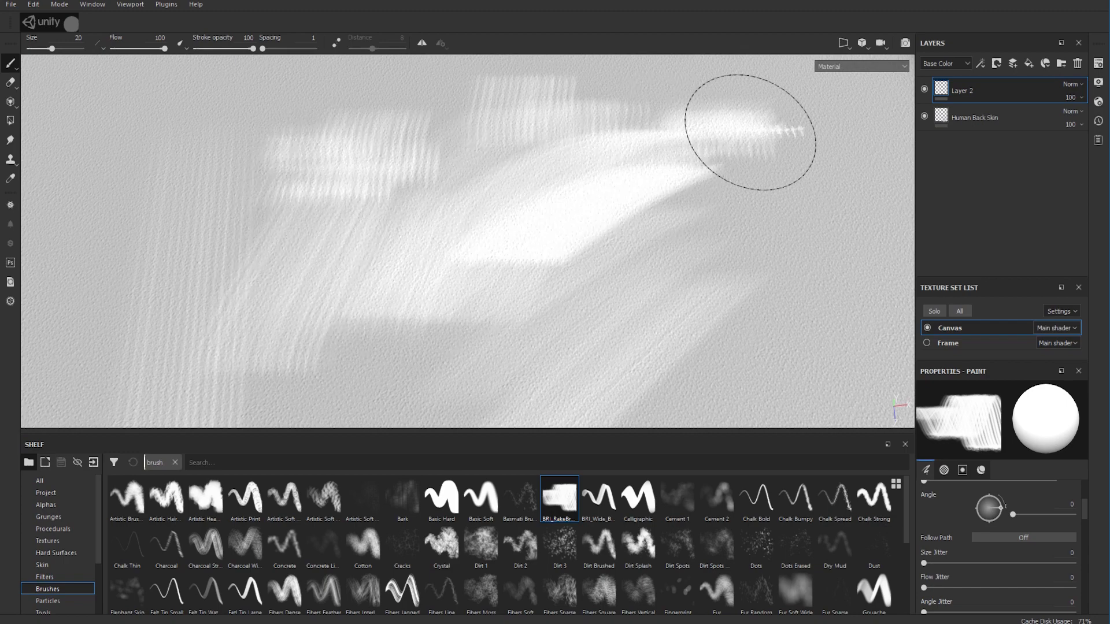